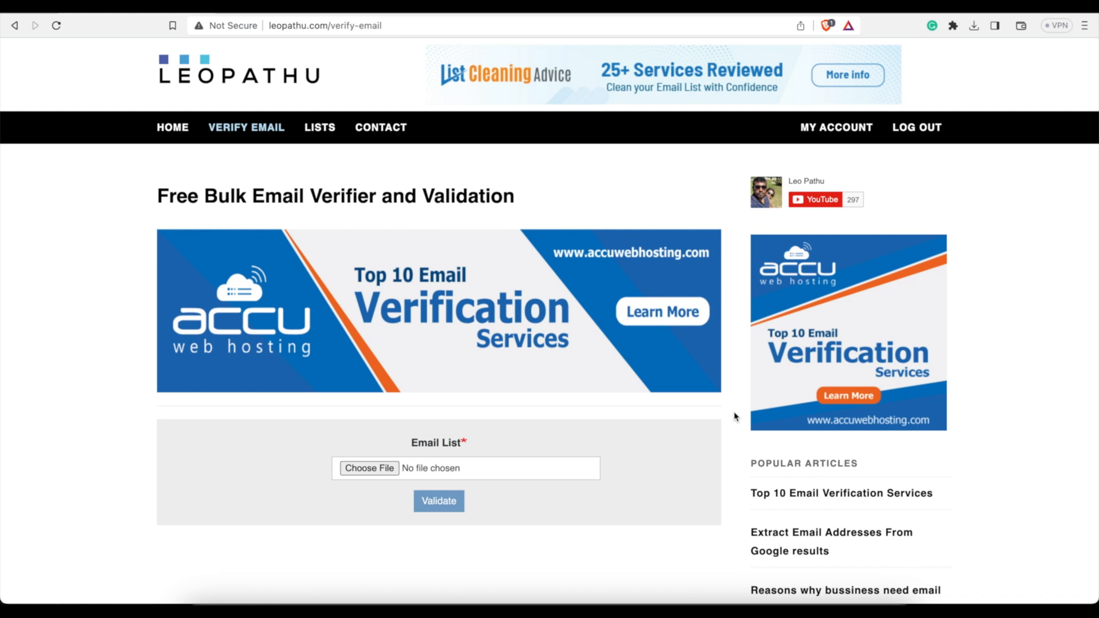
pyautogui.moveTo(447, 214)
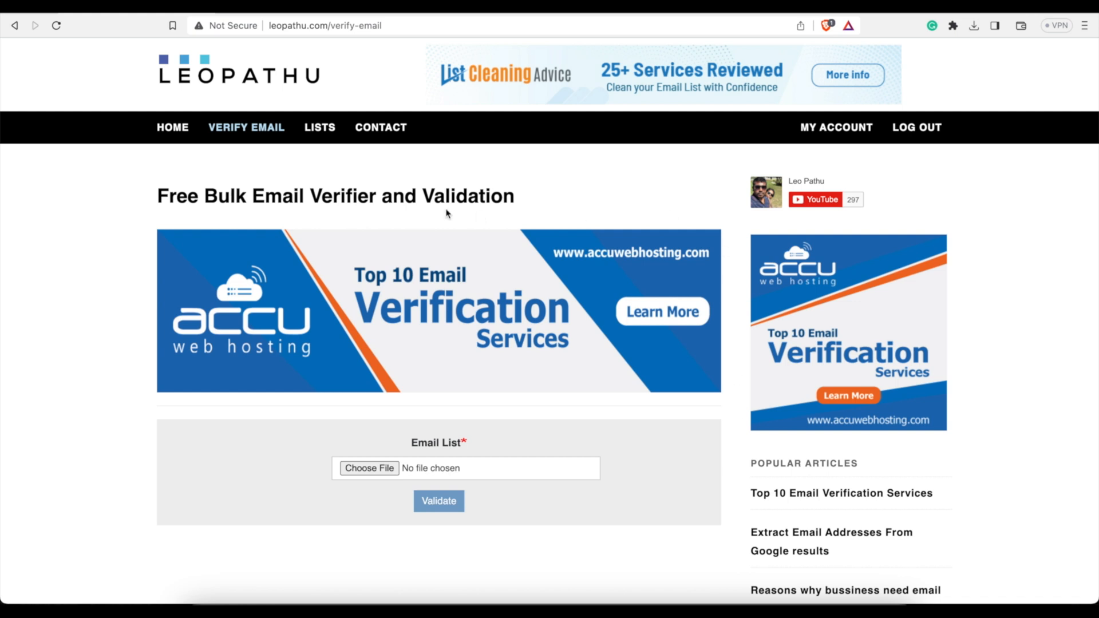
pyautogui.moveTo(152, 213)
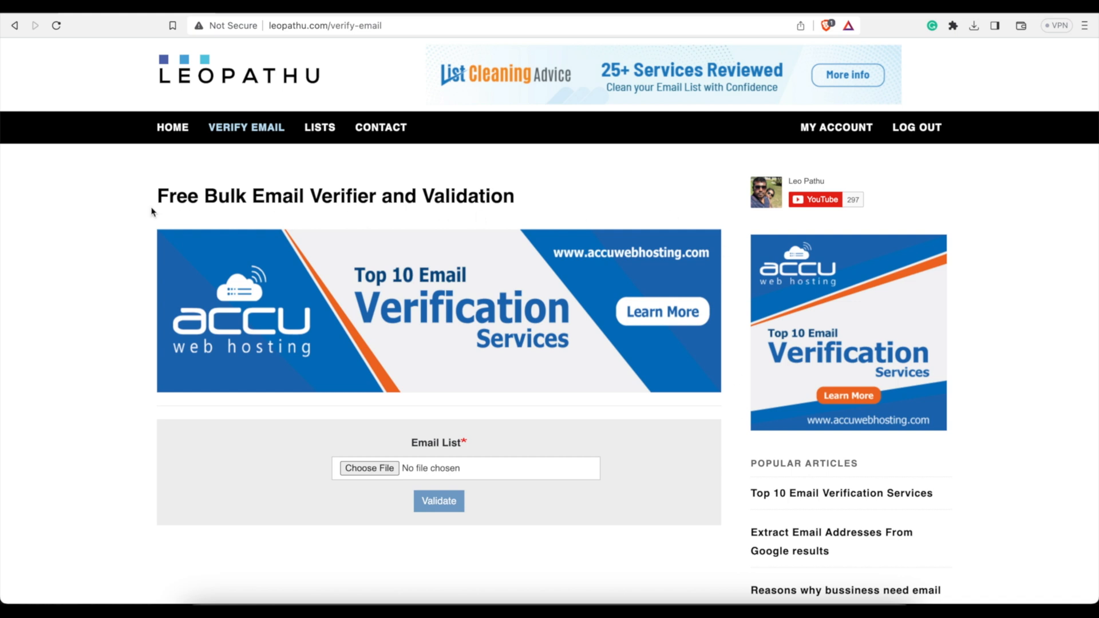
pyautogui.moveTo(1003, 162)
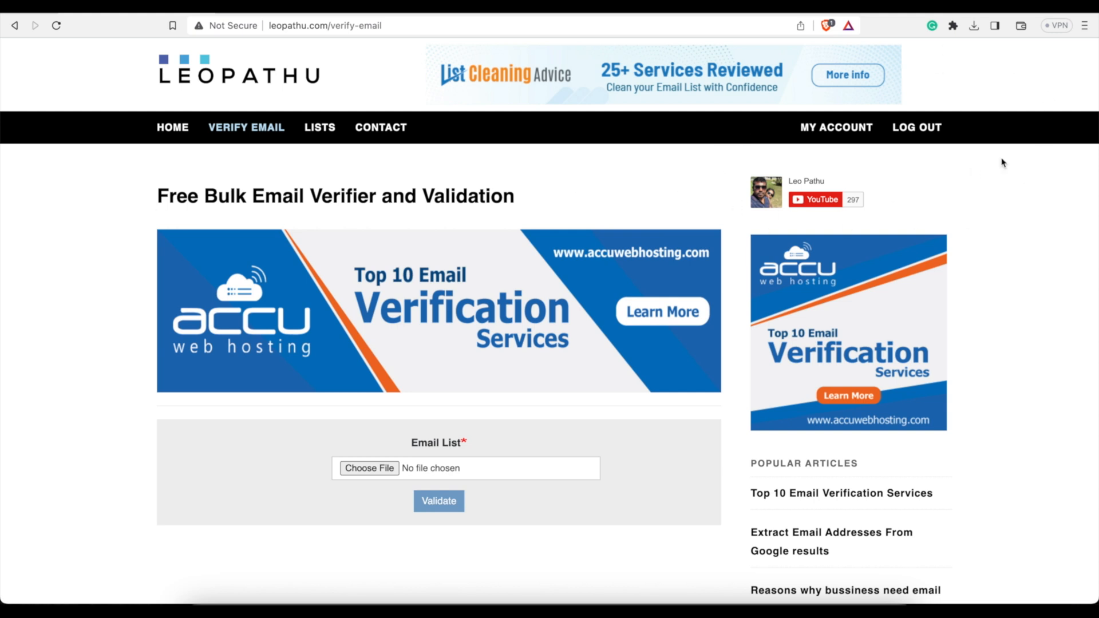
pyautogui.moveTo(1036, 118)
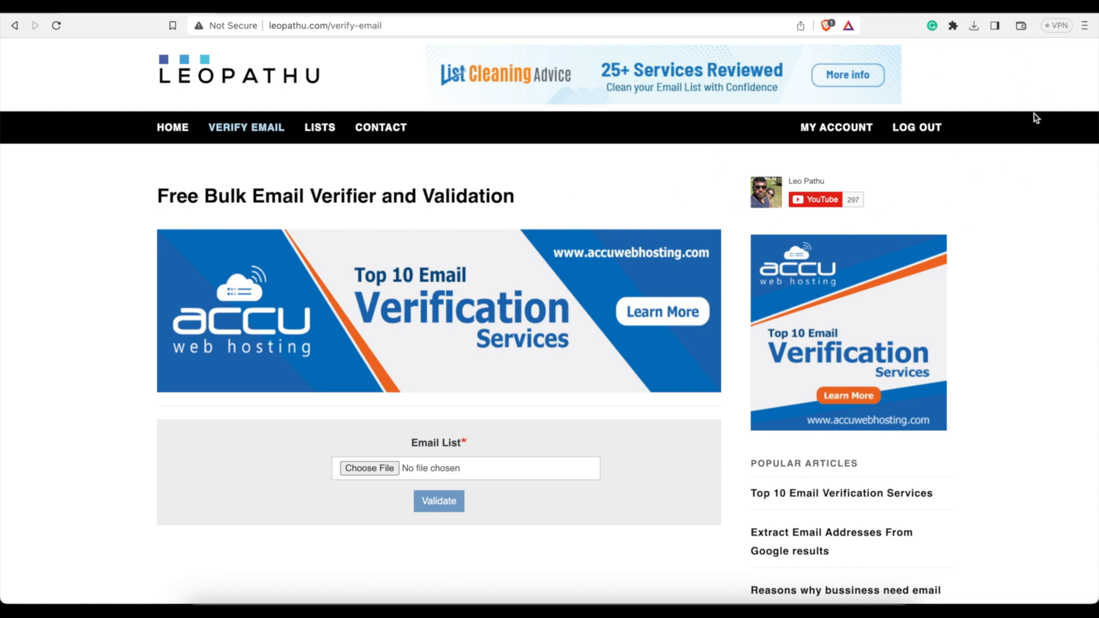
pyautogui.moveTo(1020, 73)
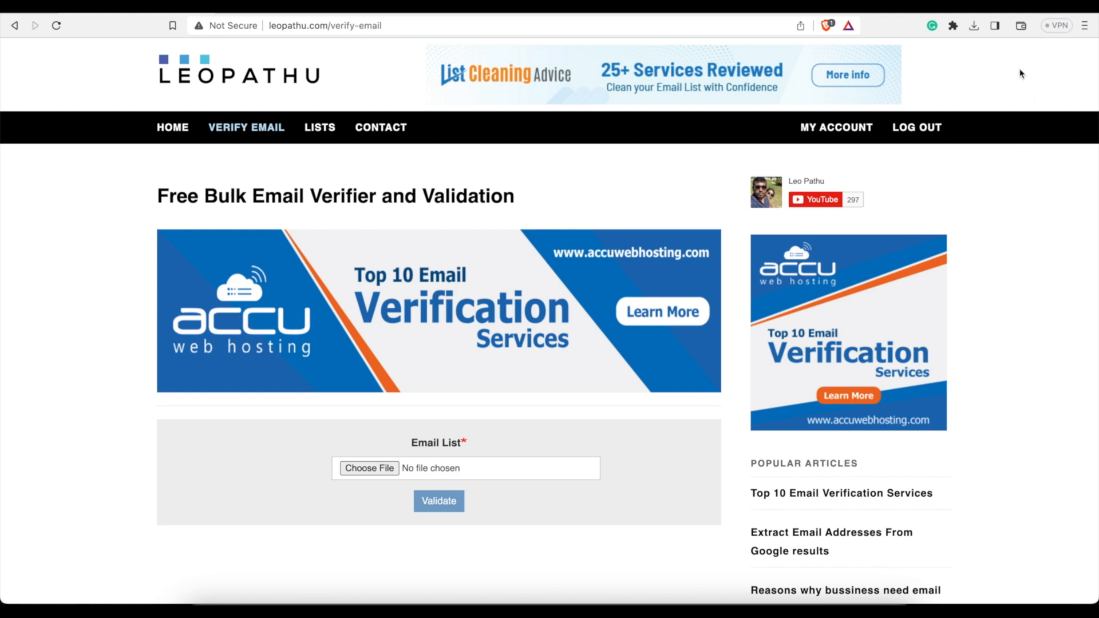
pyautogui.moveTo(591, 212)
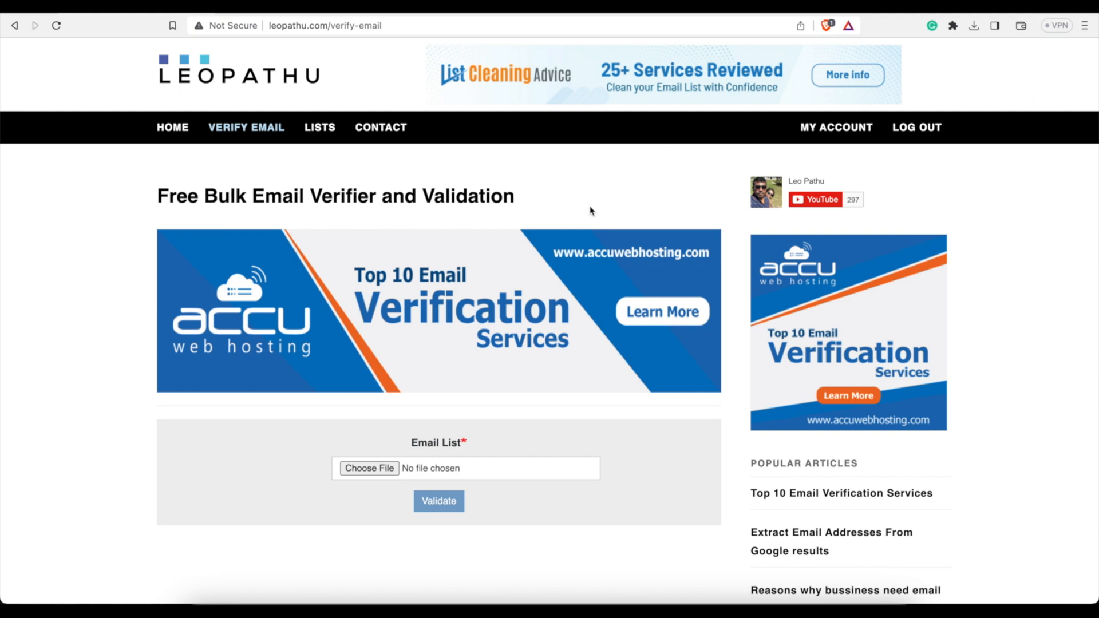
pyautogui.moveTo(191, 240)
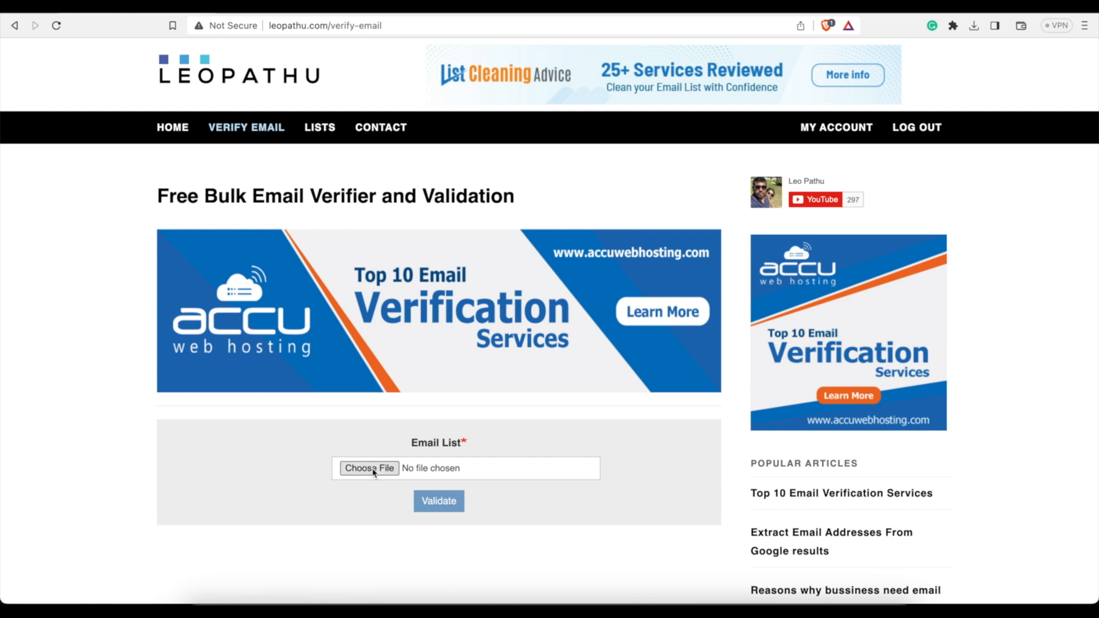
pyautogui.moveTo(453, 475)
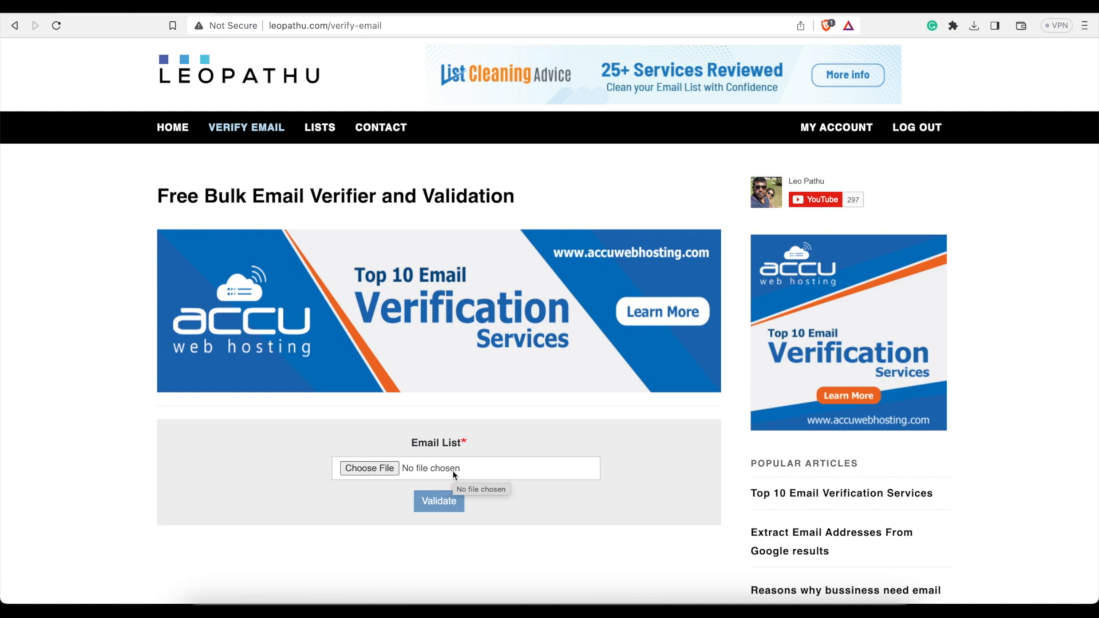
pyautogui.moveTo(490, 476)
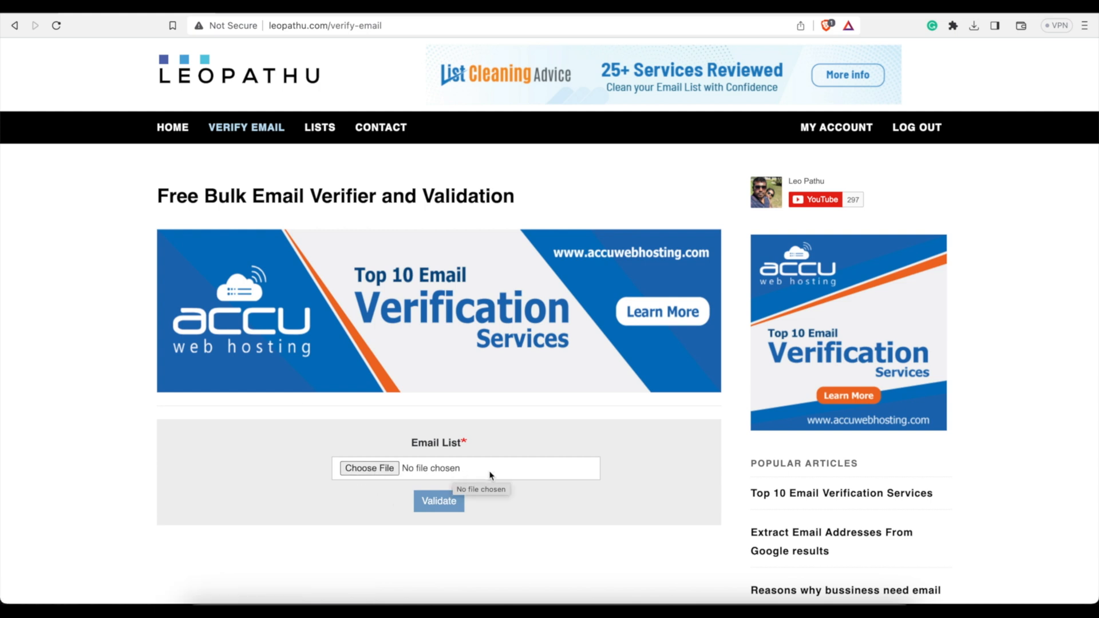
pyautogui.moveTo(330, 455)
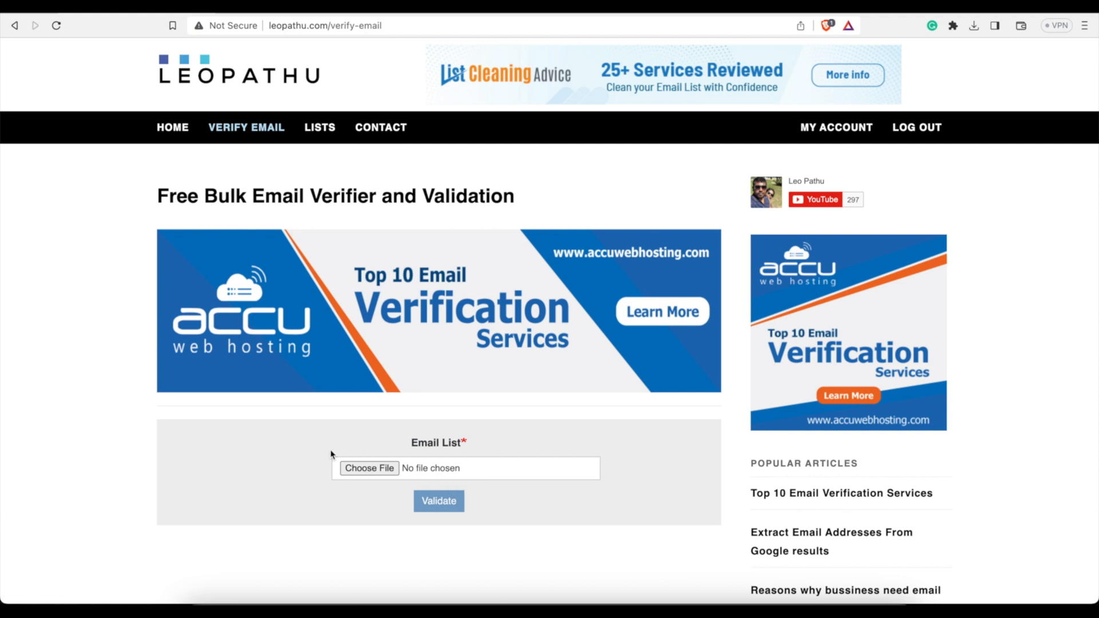
pyautogui.moveTo(454, 508)
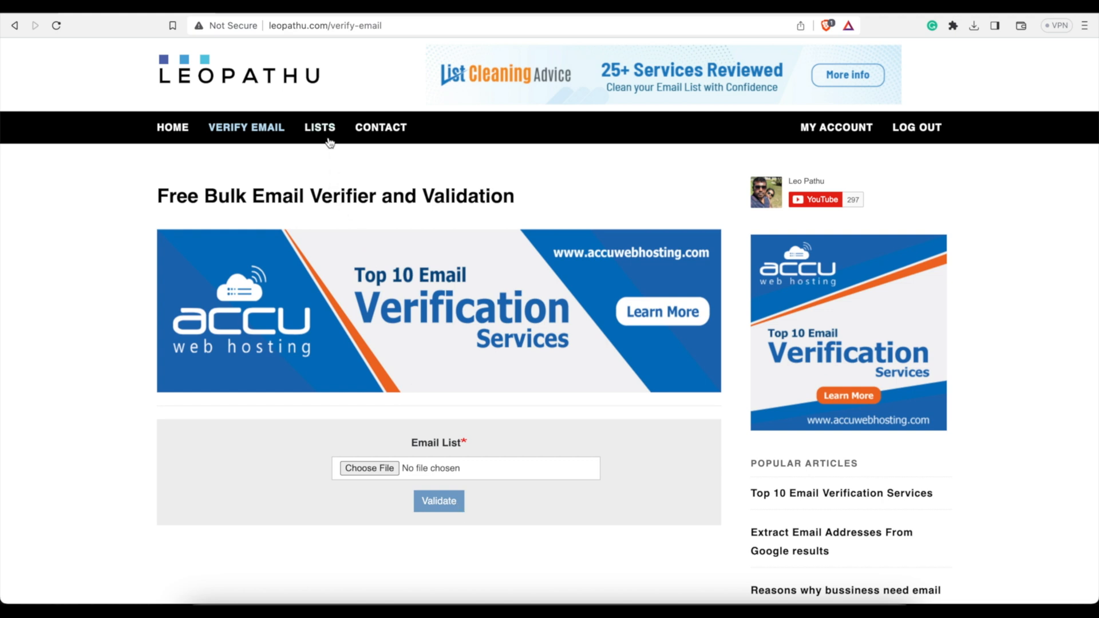
# Show the Lists table with 70,000 Emails_0.csv and Clean Email List.csv marked completed
pyautogui.click(319, 127)
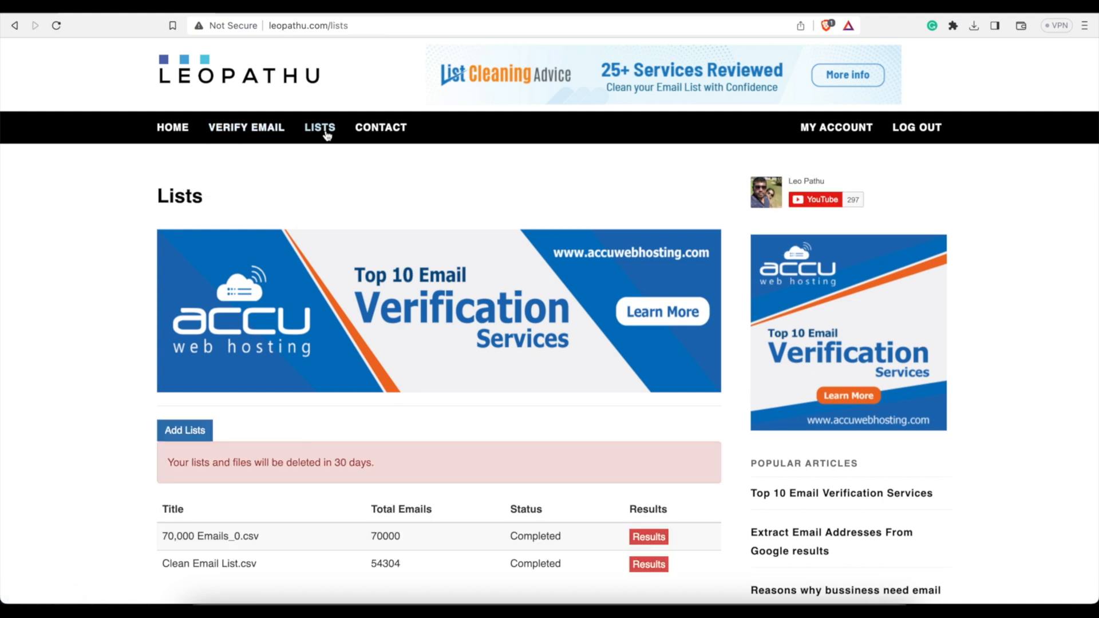
pyautogui.scroll(-3)
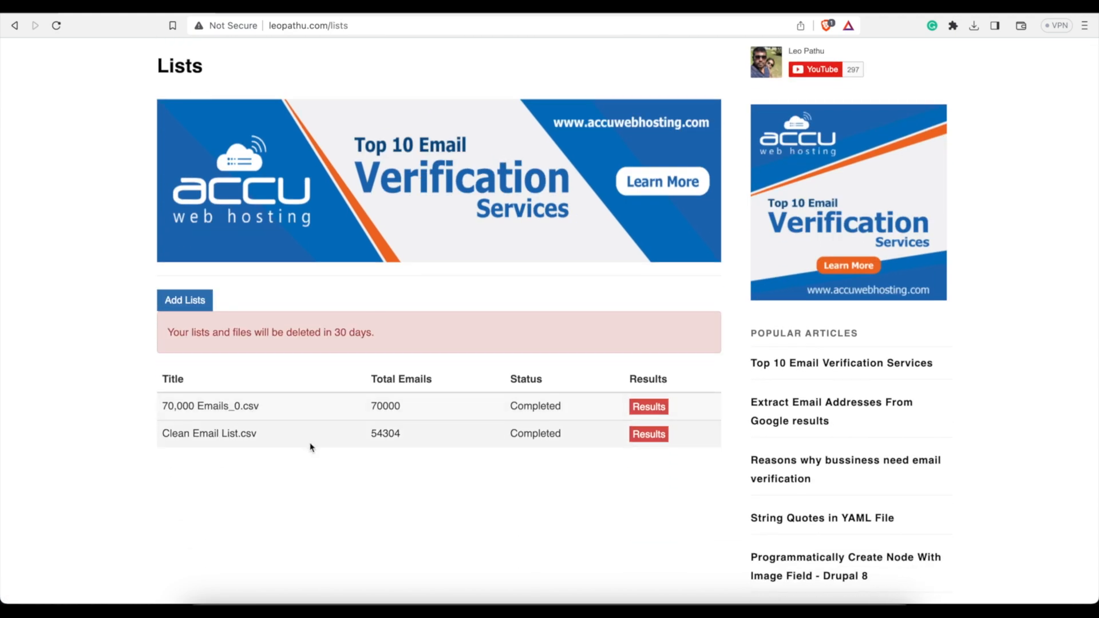
pyautogui.moveTo(242, 413)
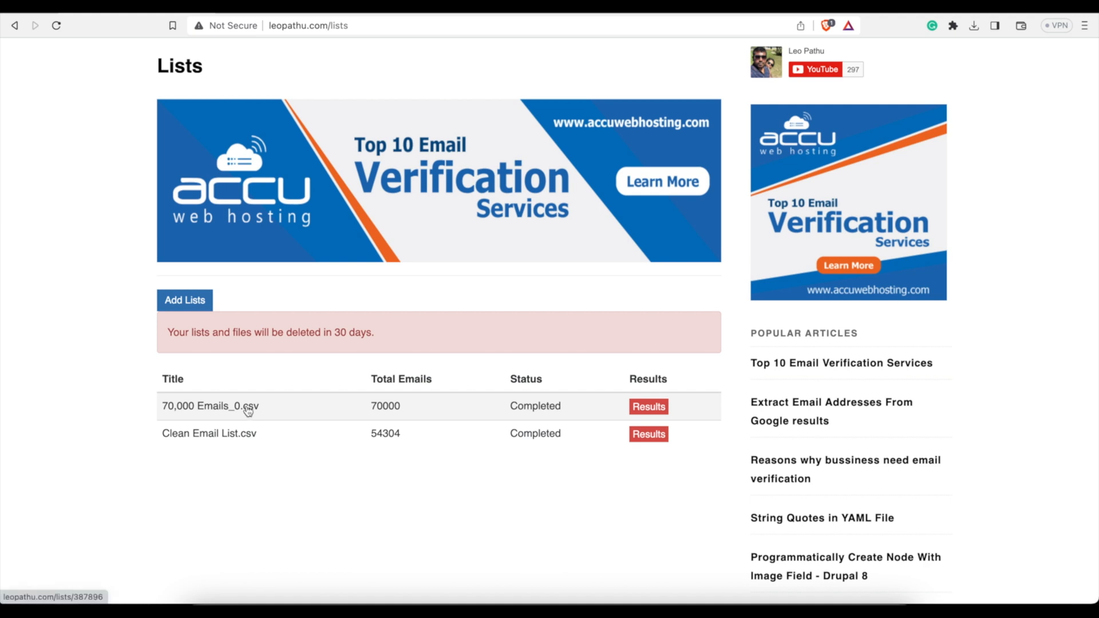
pyautogui.moveTo(402, 411)
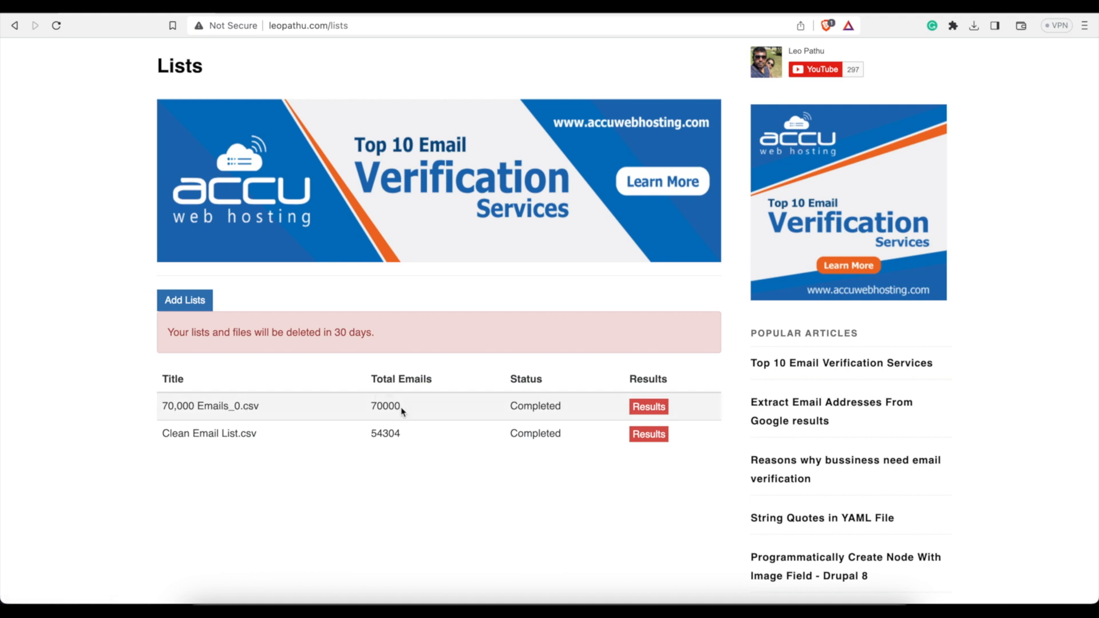
pyautogui.click(648, 407)
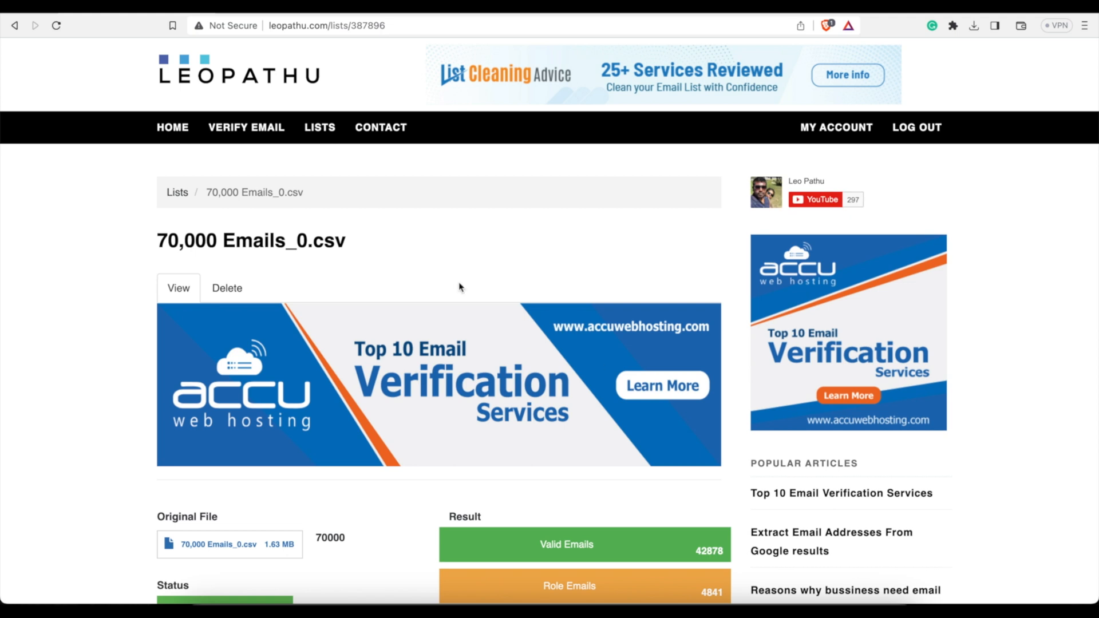
pyautogui.scroll(-3)
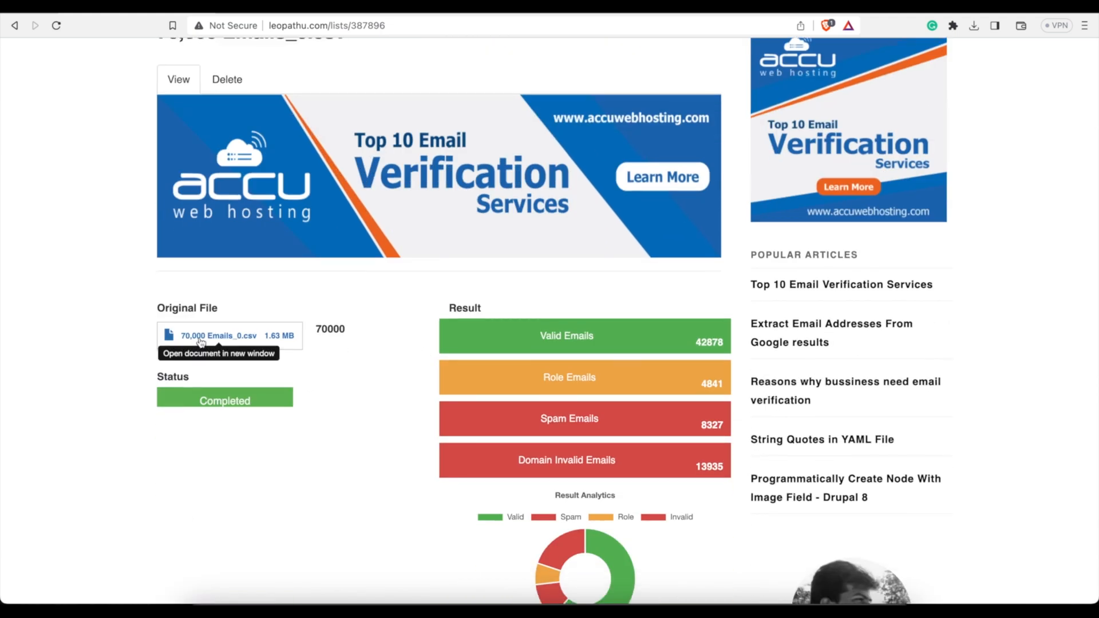
pyautogui.scroll(-3)
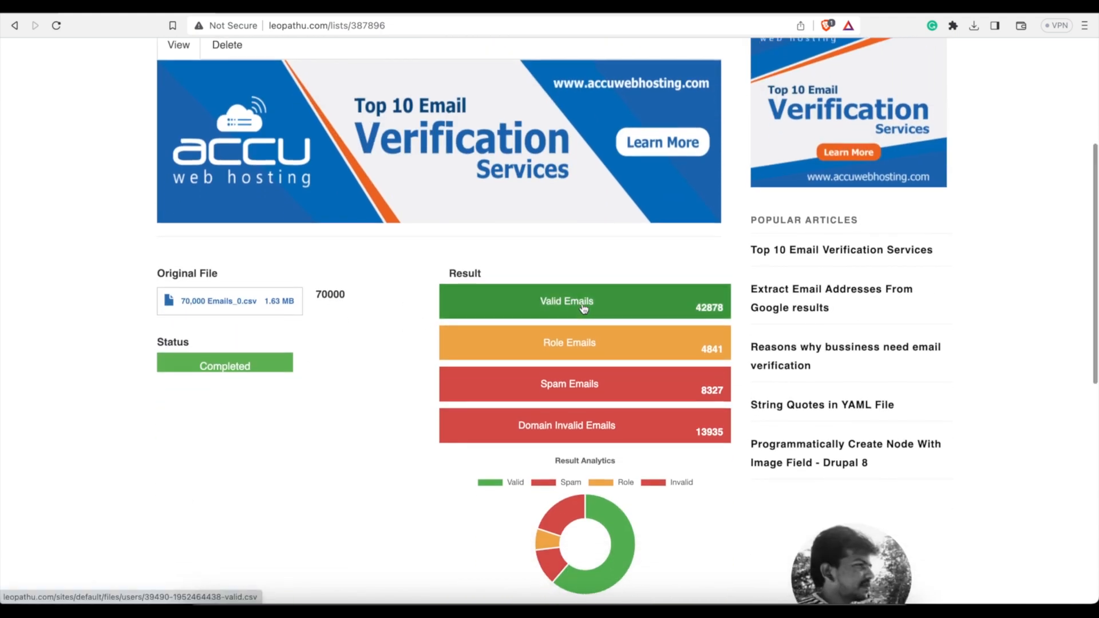
pyautogui.moveTo(555, 435)
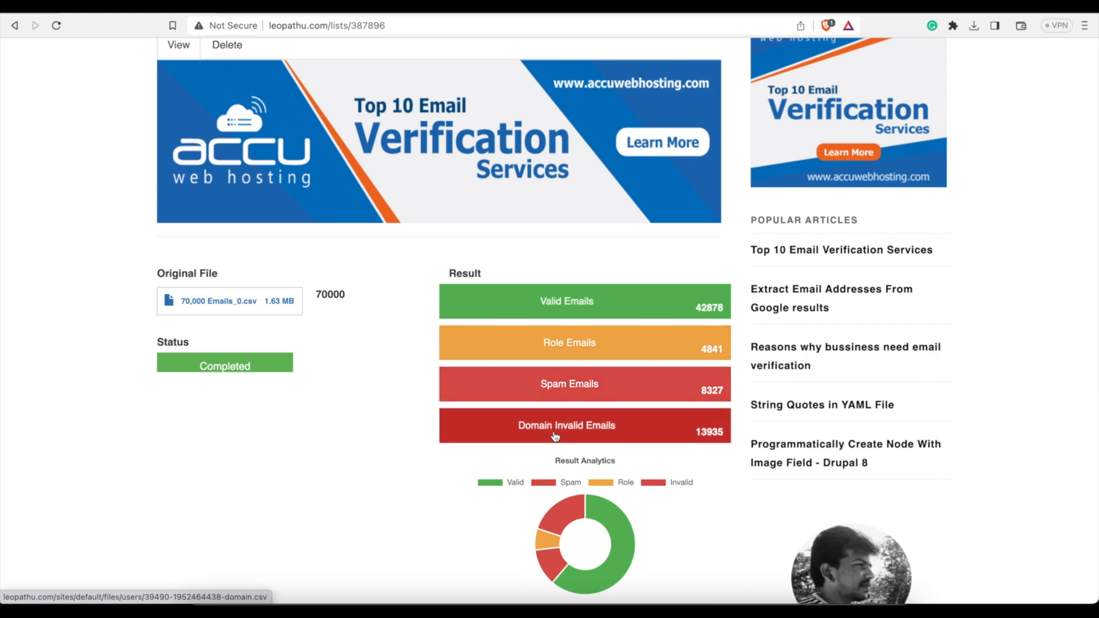
pyautogui.scroll(3)
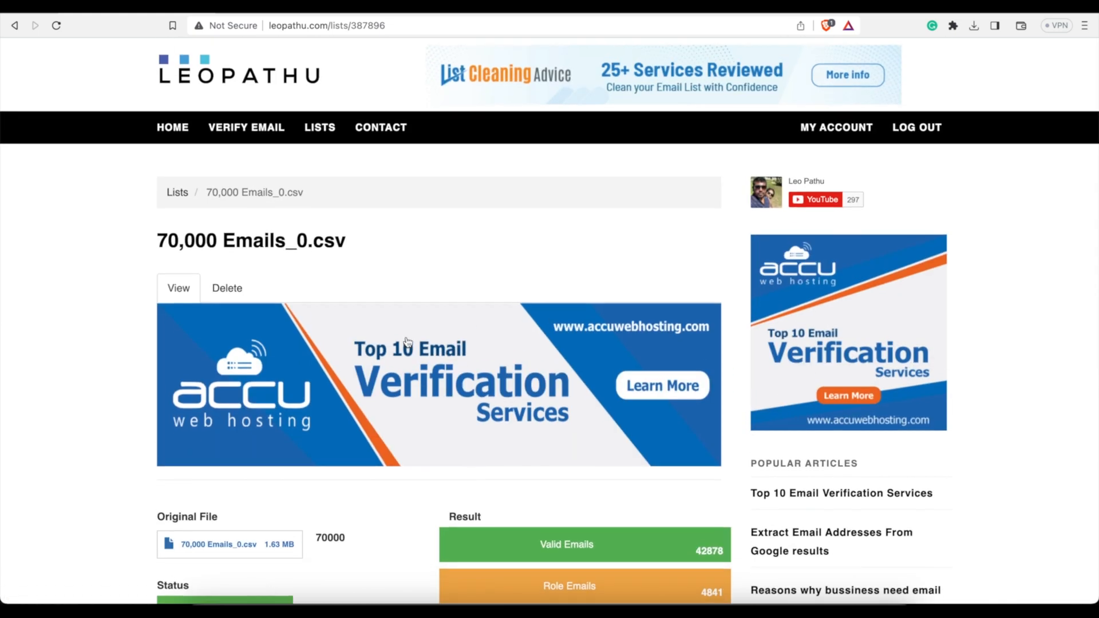
pyautogui.scroll(-3)
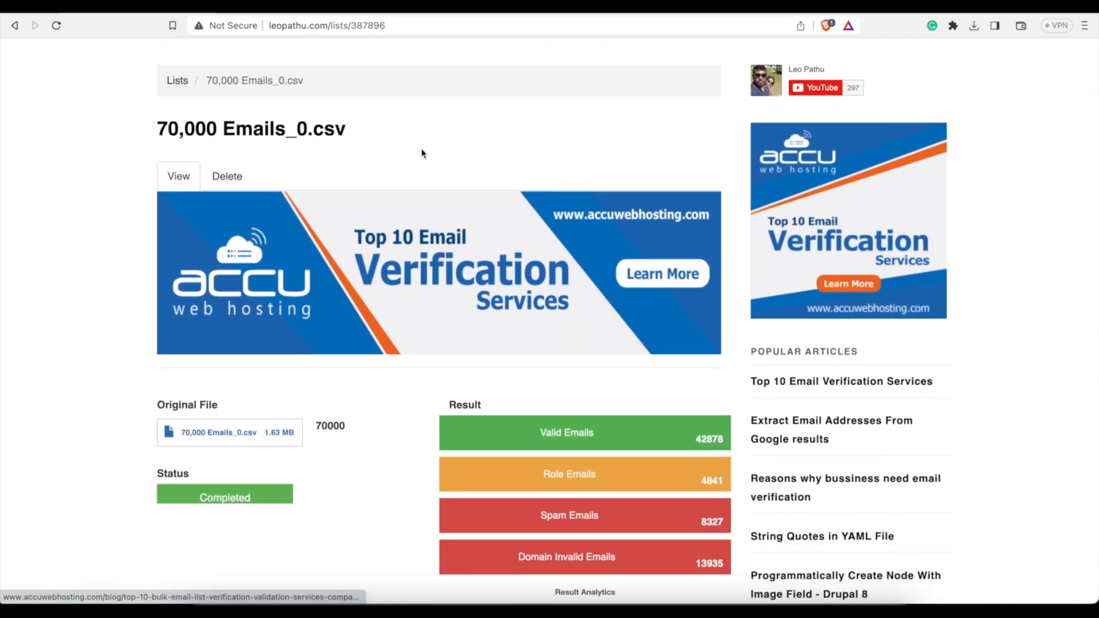
pyautogui.scroll(-3)
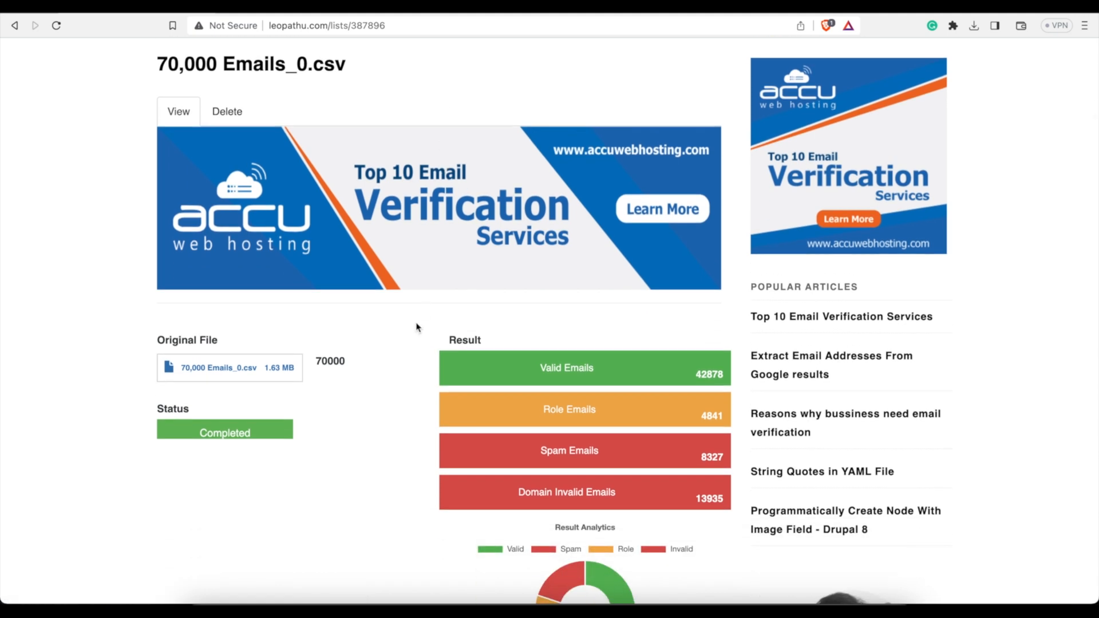
pyautogui.moveTo(710, 385)
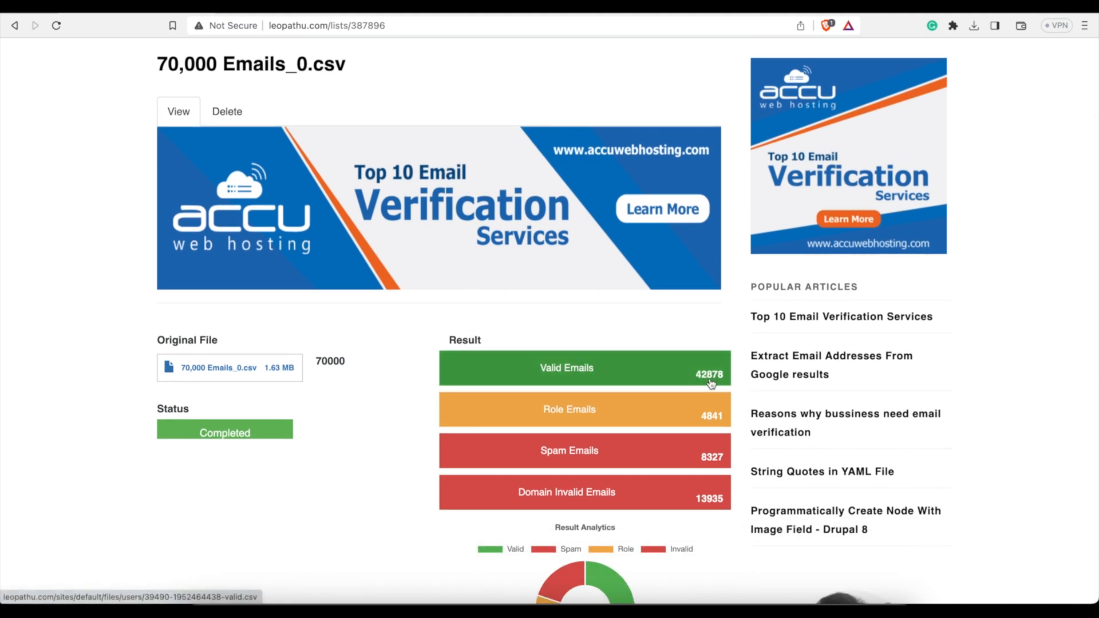
pyautogui.moveTo(564, 424)
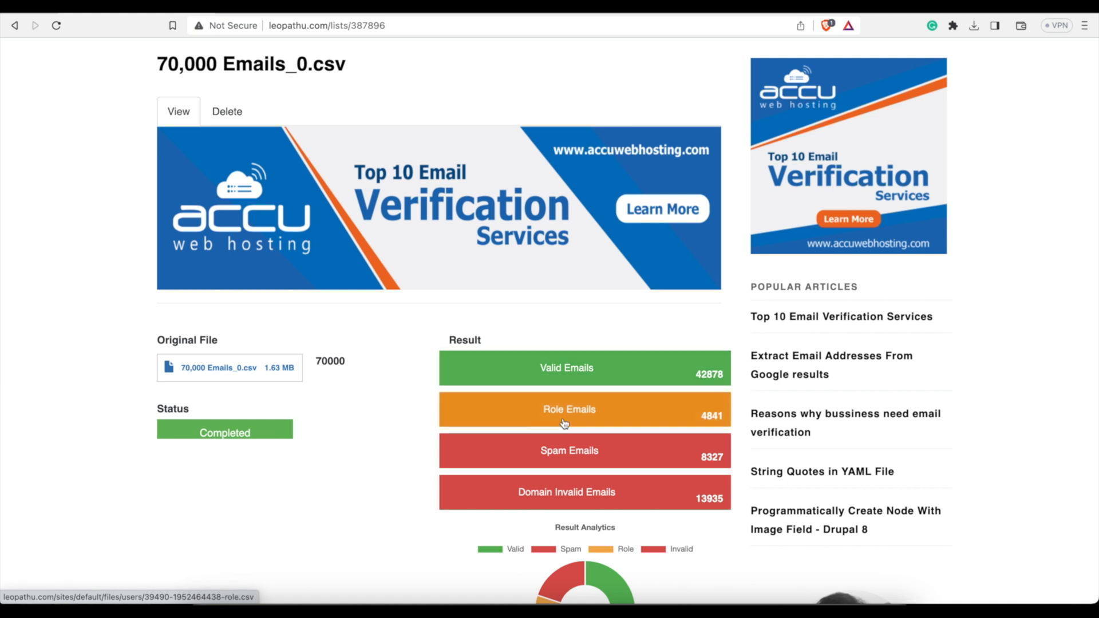
pyautogui.moveTo(381, 393)
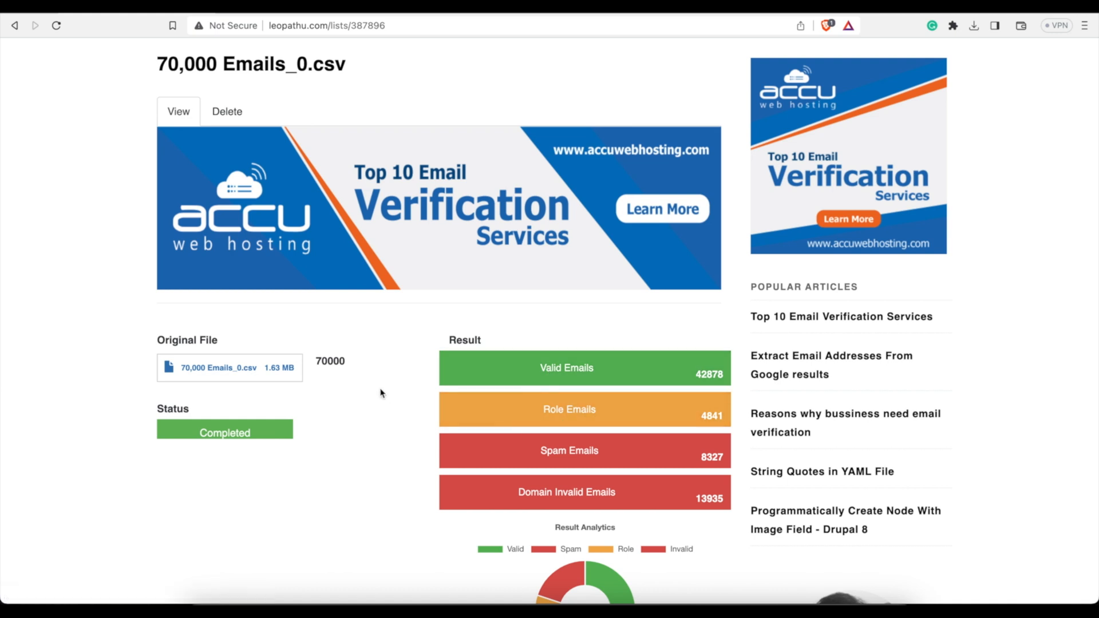
pyautogui.moveTo(421, 195)
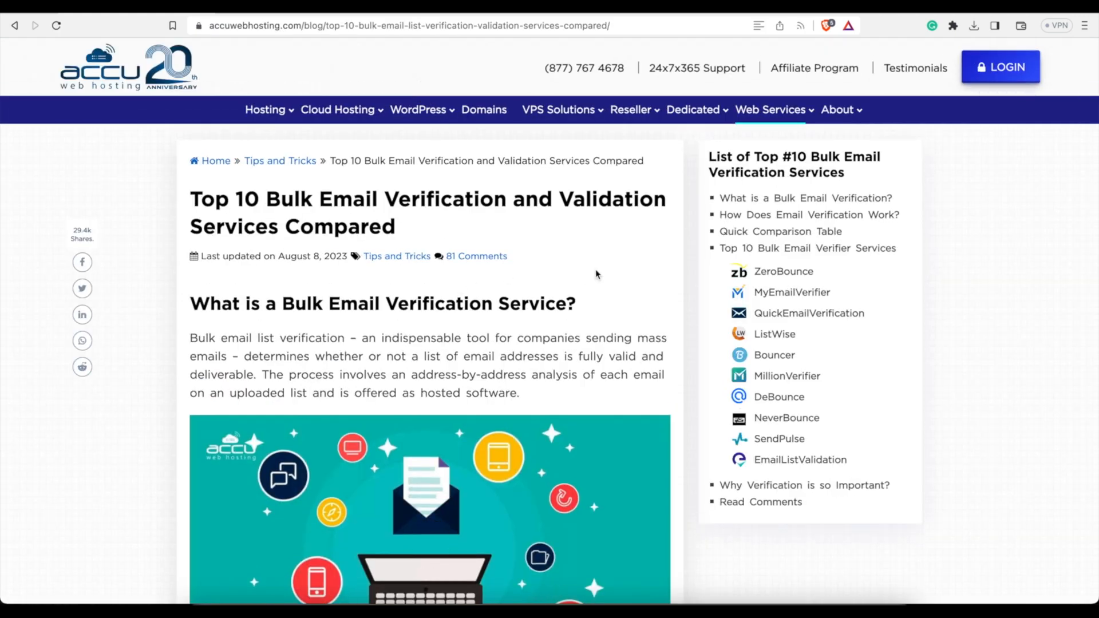
# Scroll the bulk email verification comparison article to its seven-step email validation process
pyautogui.scroll(-3)
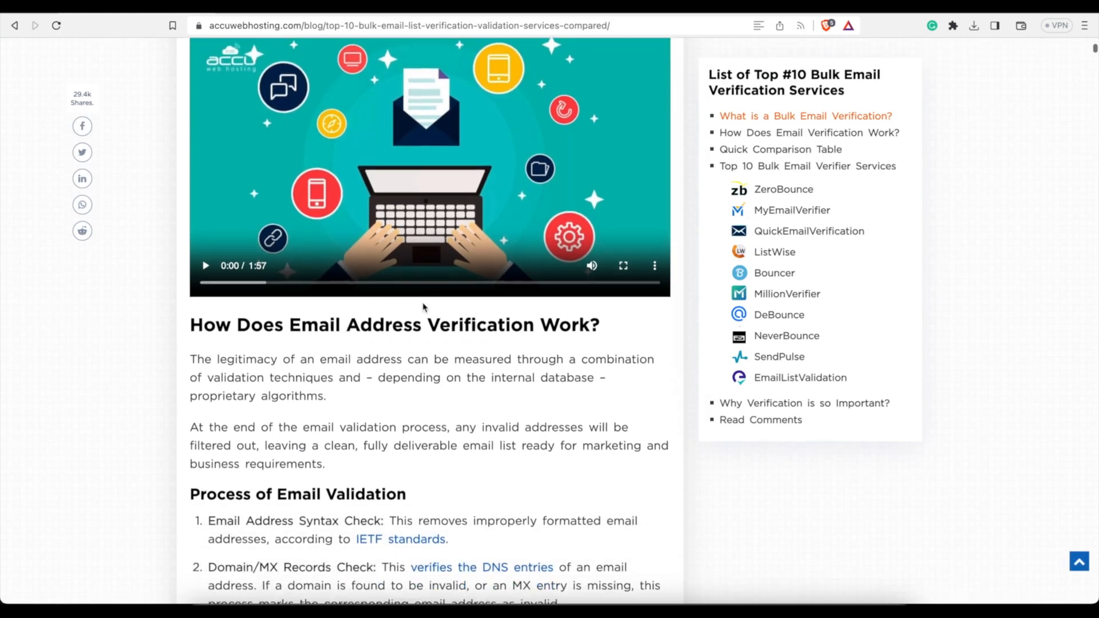
pyautogui.scroll(-3)
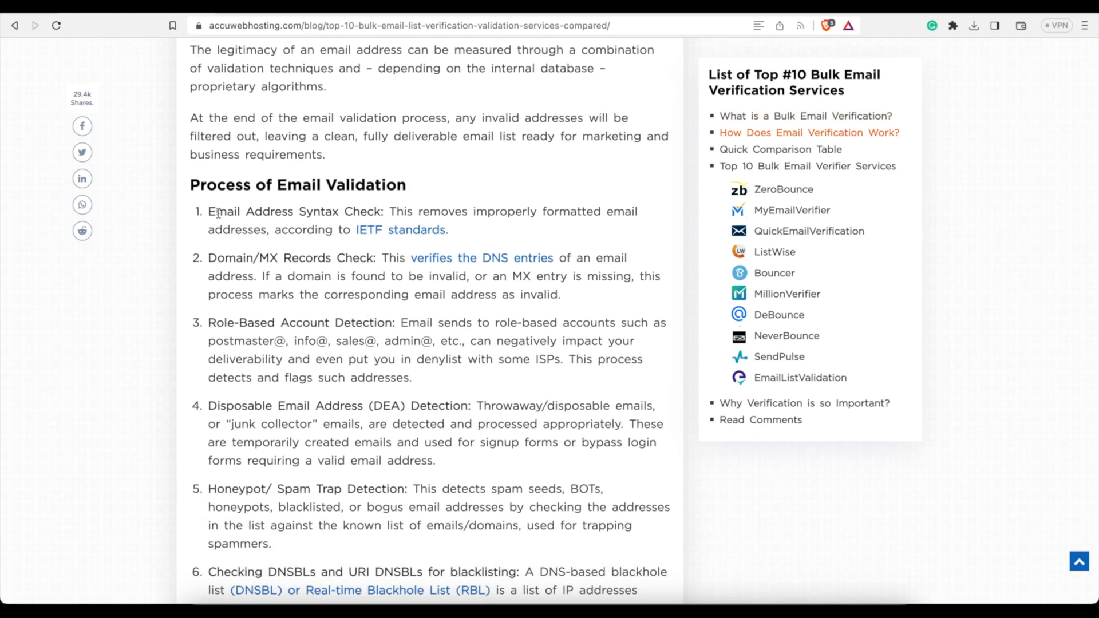
pyautogui.scroll(-3)
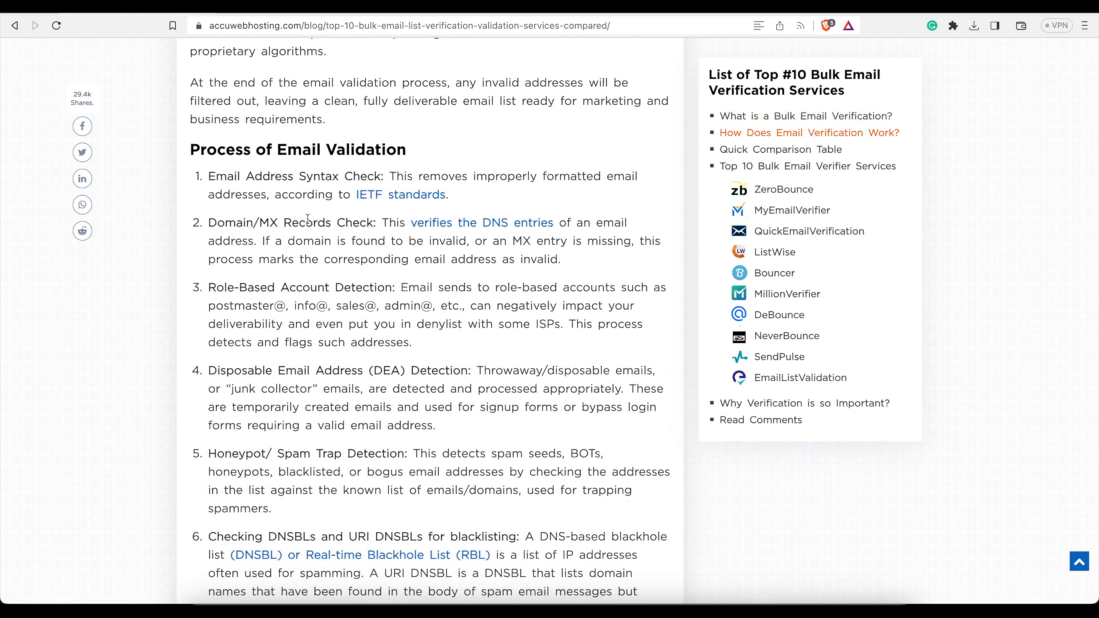
pyautogui.scroll(-3)
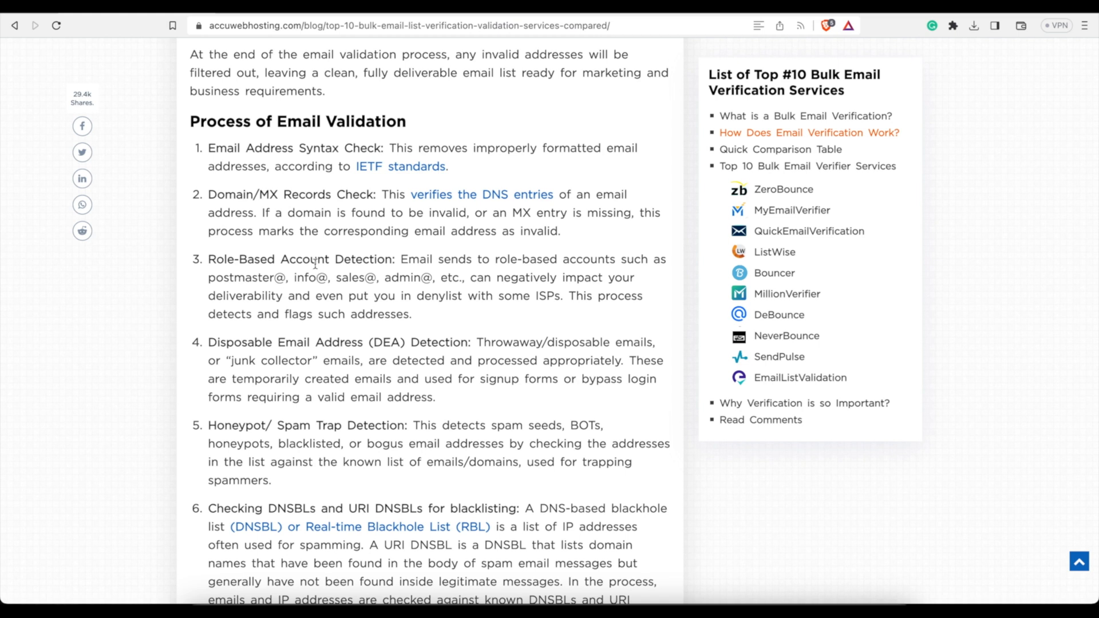
pyautogui.scroll(-3)
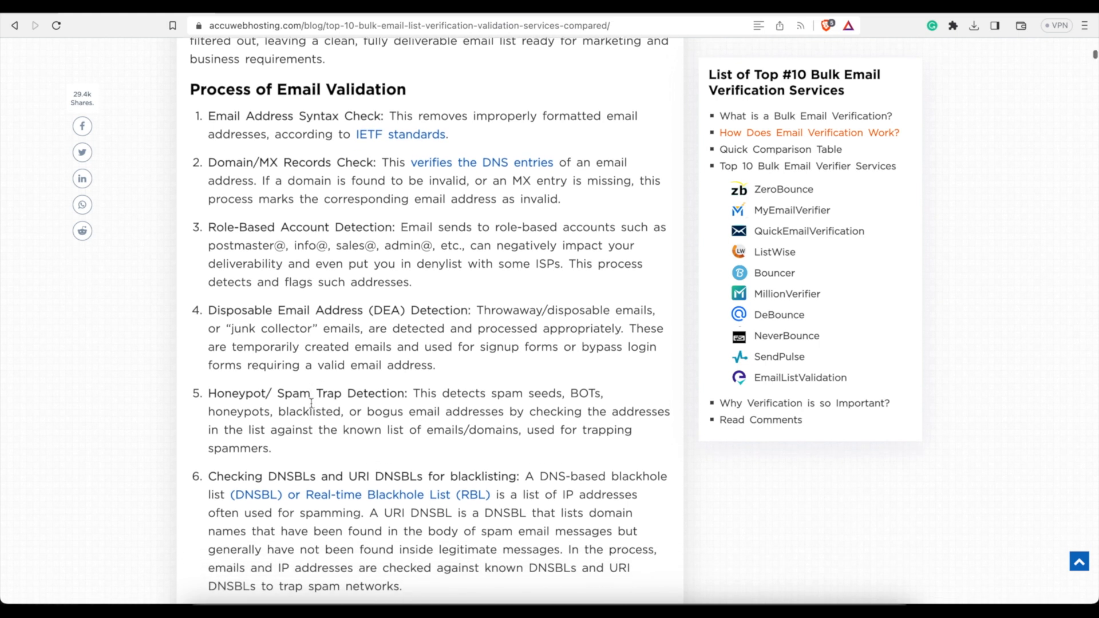
pyautogui.scroll(-3)
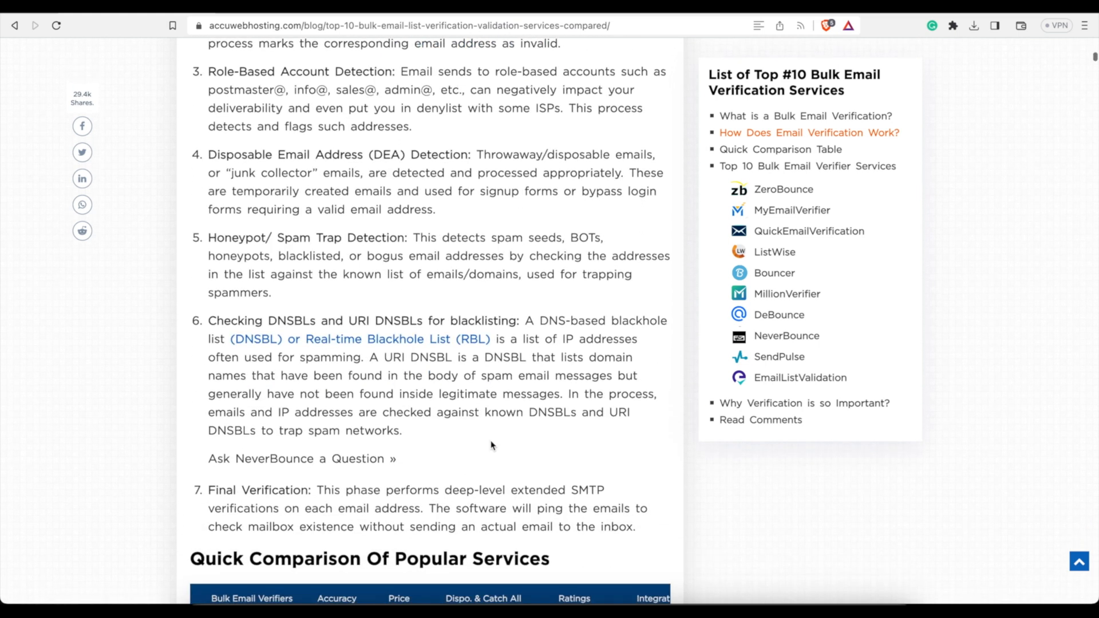
pyautogui.scroll(3)
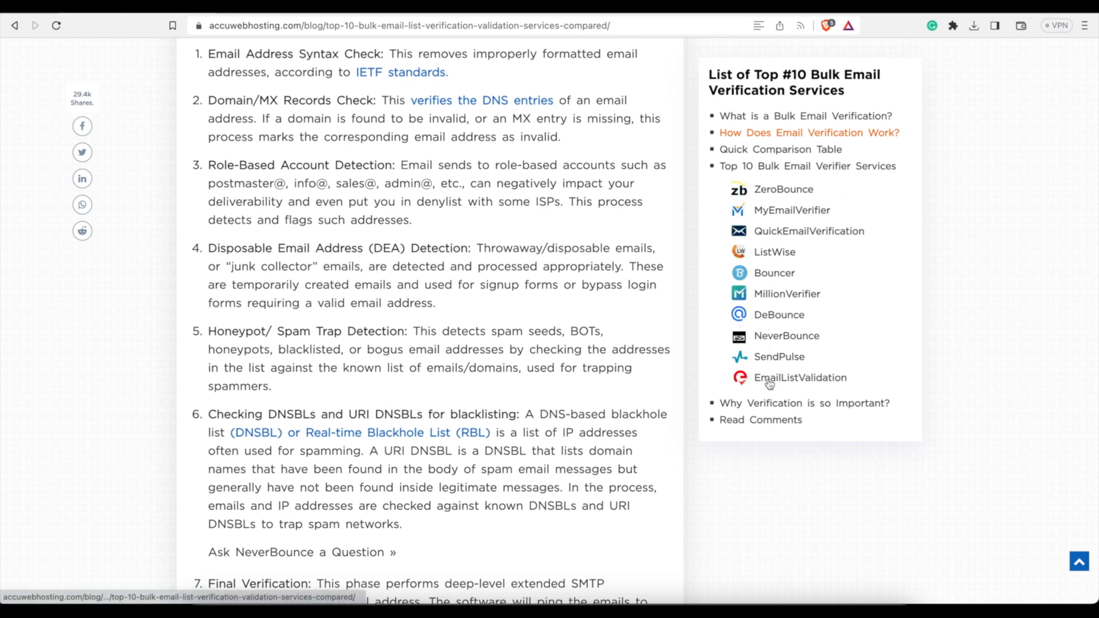
pyautogui.moveTo(334, 195)
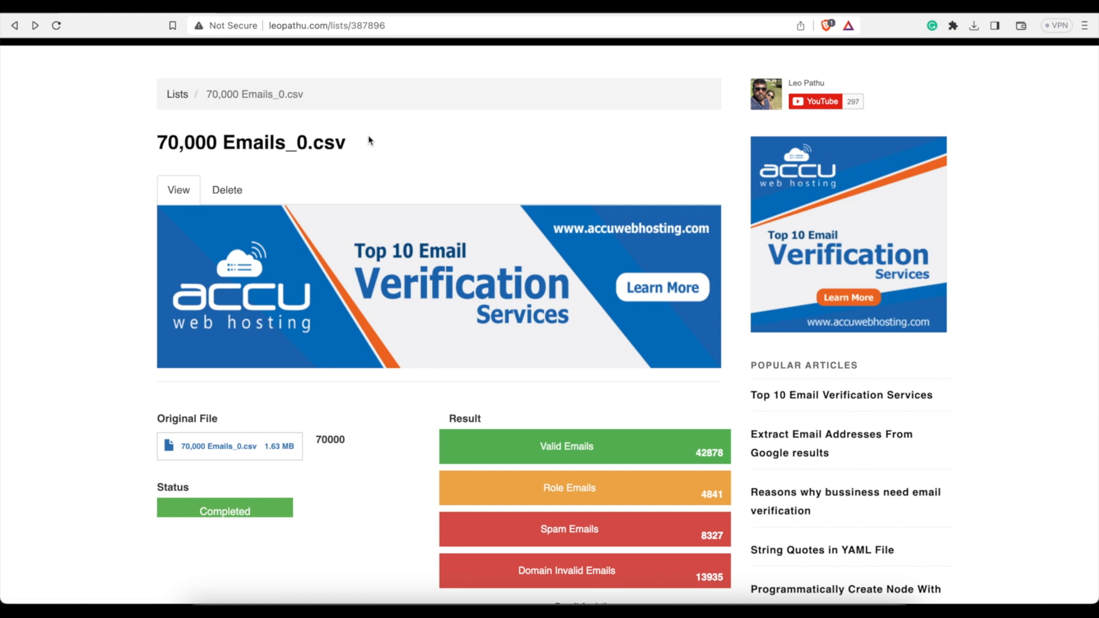
# Review the Result section's Valid, Role, Spam and Domain Invalid counts for 70,000 Emails_0.csv
pyautogui.scroll(-3)
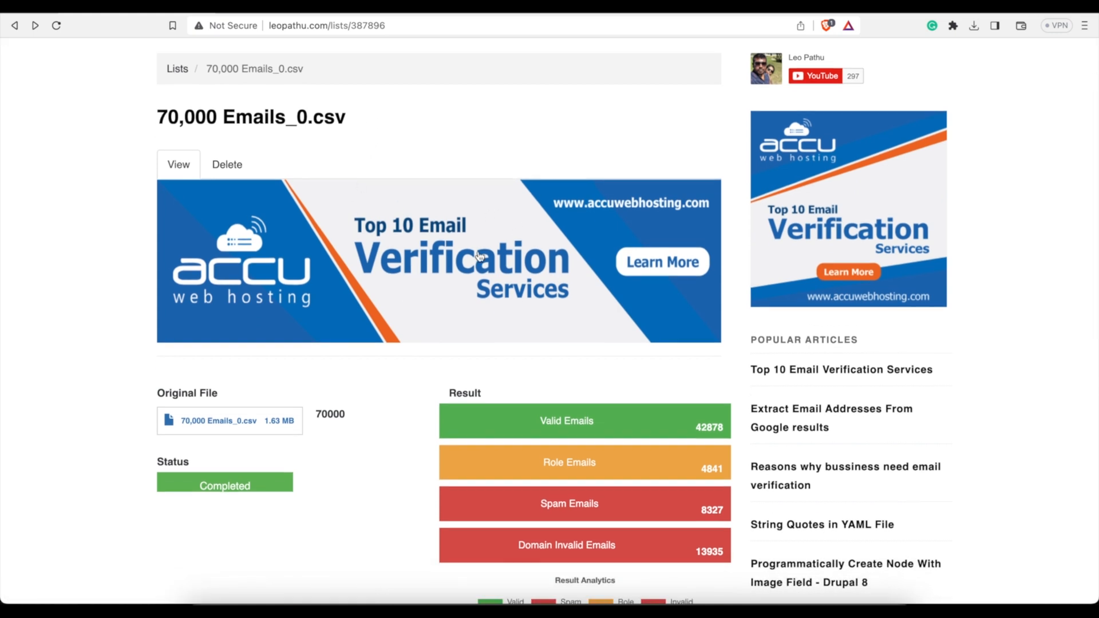
pyautogui.moveTo(480, 262)
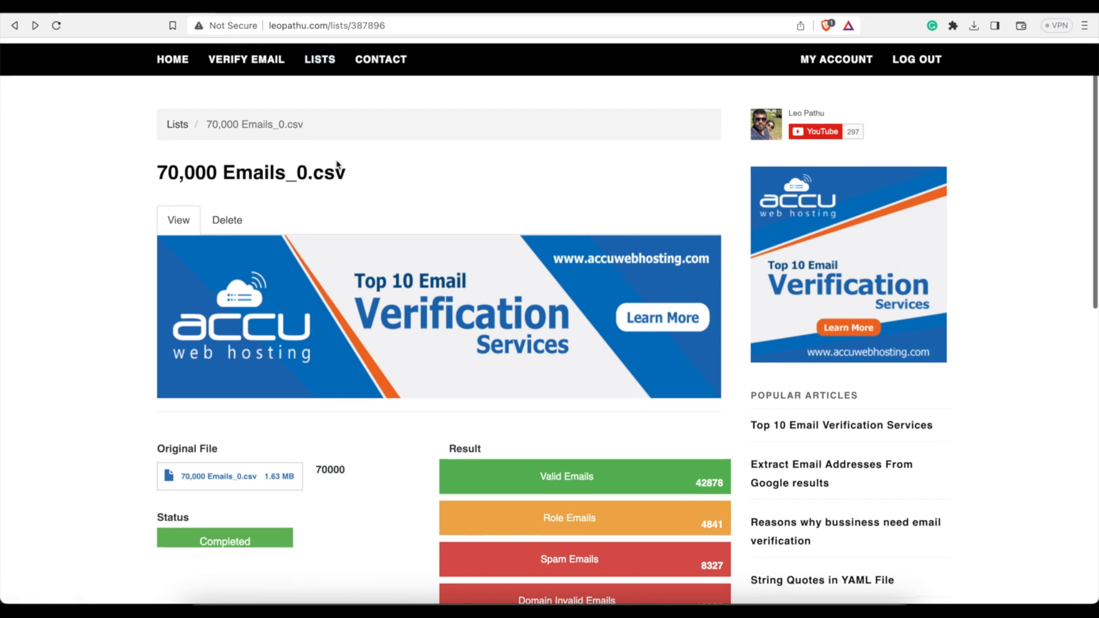
pyautogui.scroll(-3)
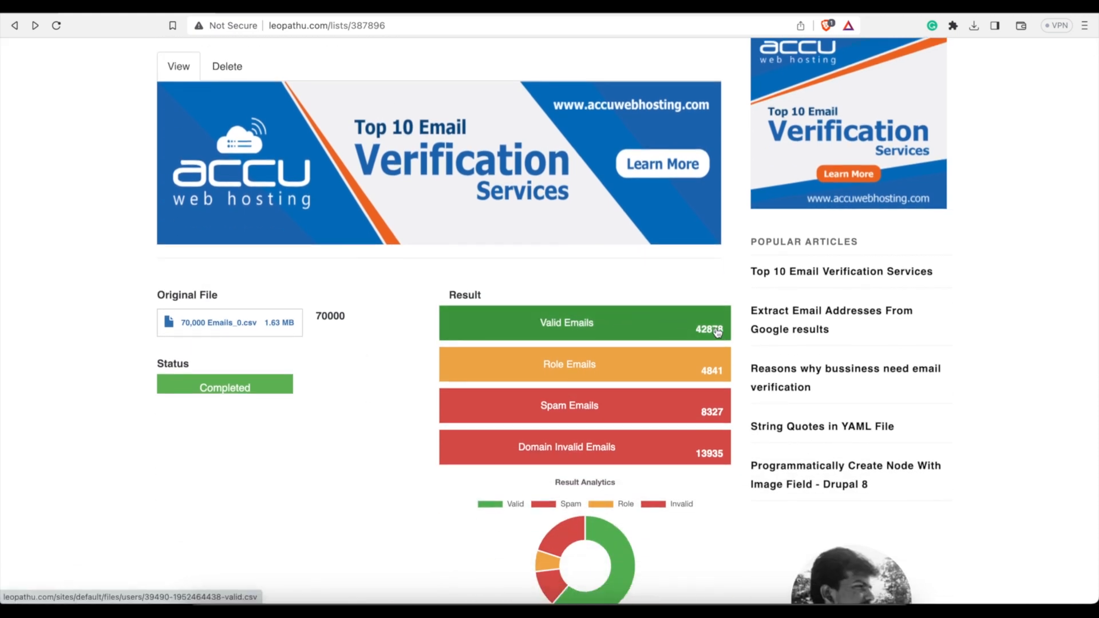
pyautogui.moveTo(585, 374)
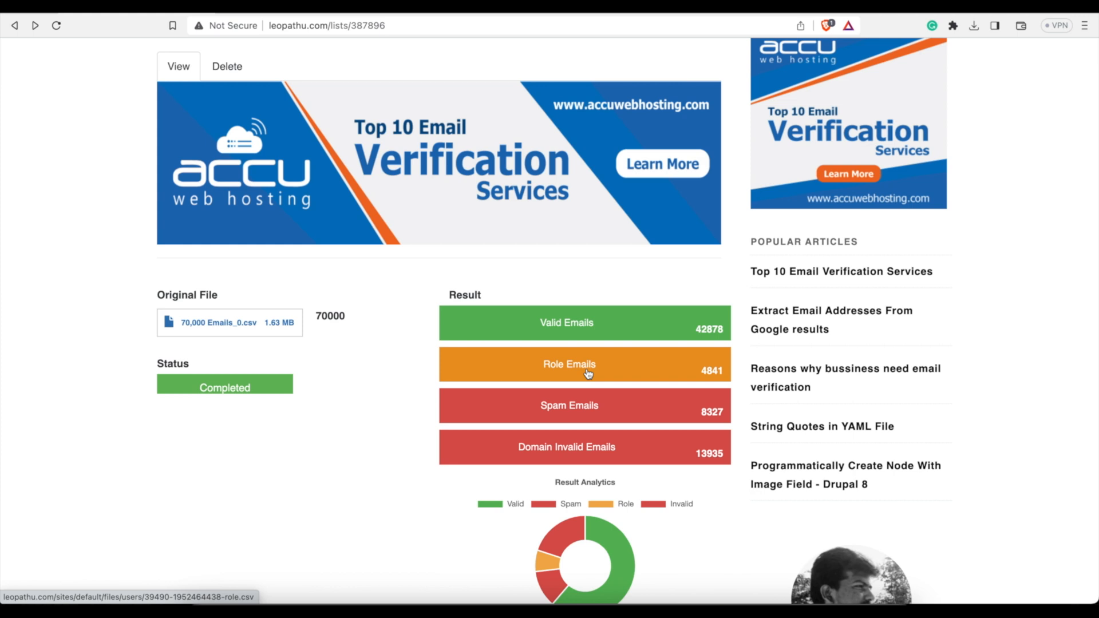
pyautogui.moveTo(643, 413)
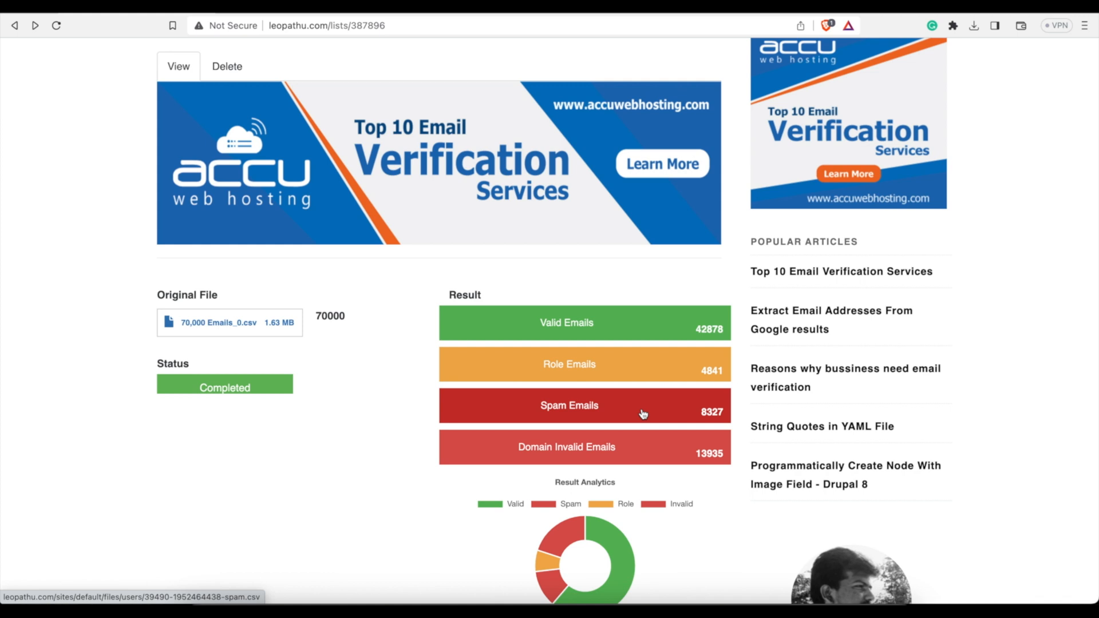
pyautogui.moveTo(709, 424)
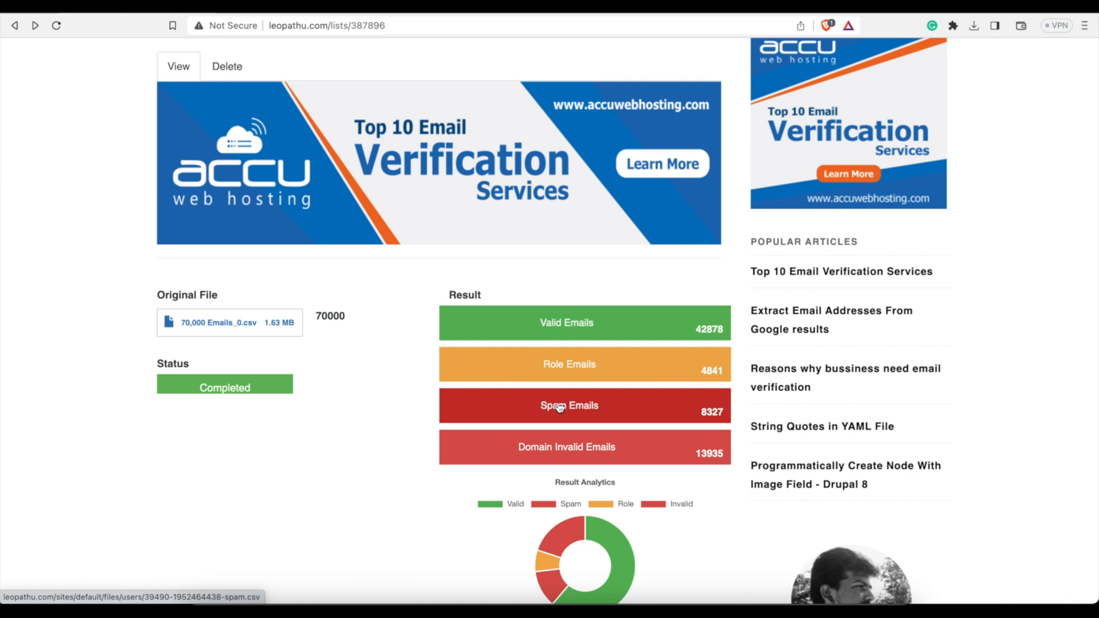
pyautogui.moveTo(601, 408)
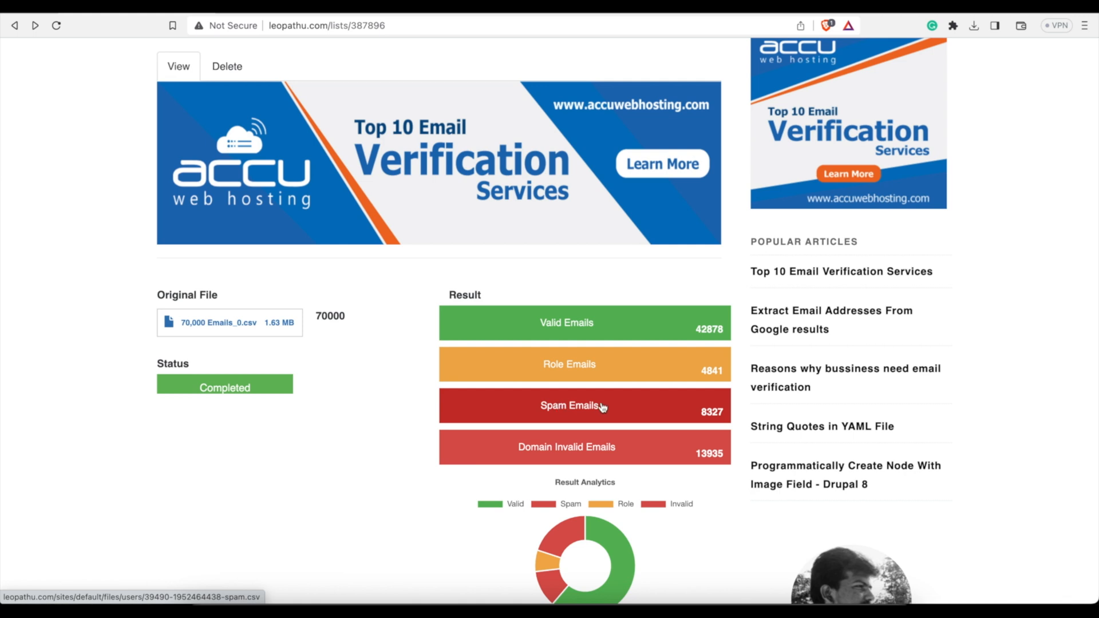
pyautogui.moveTo(701, 462)
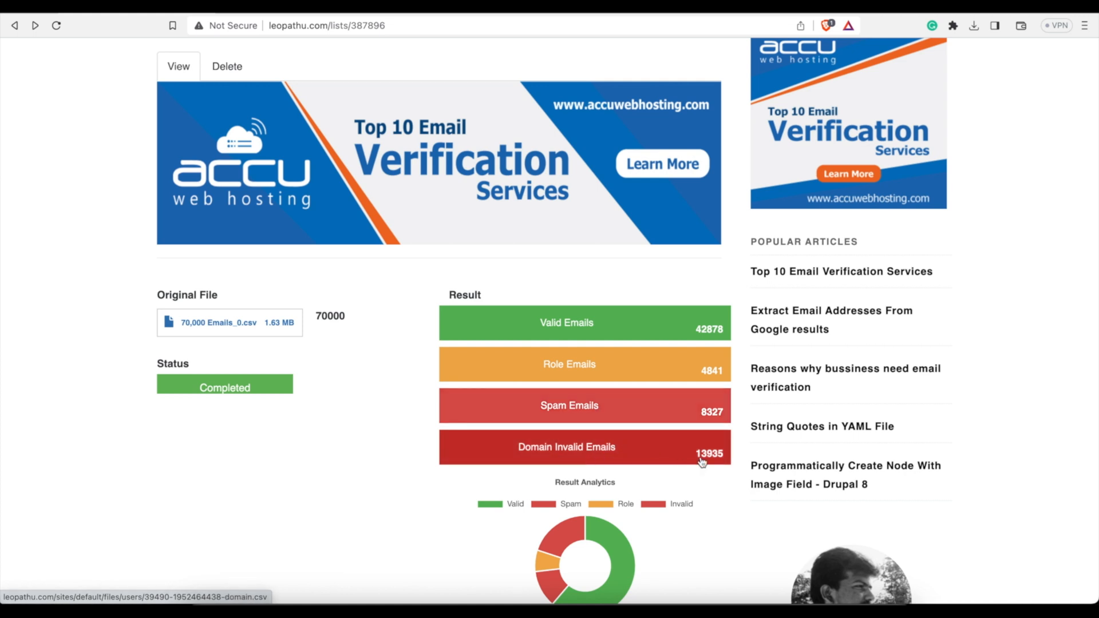
pyautogui.moveTo(707, 461)
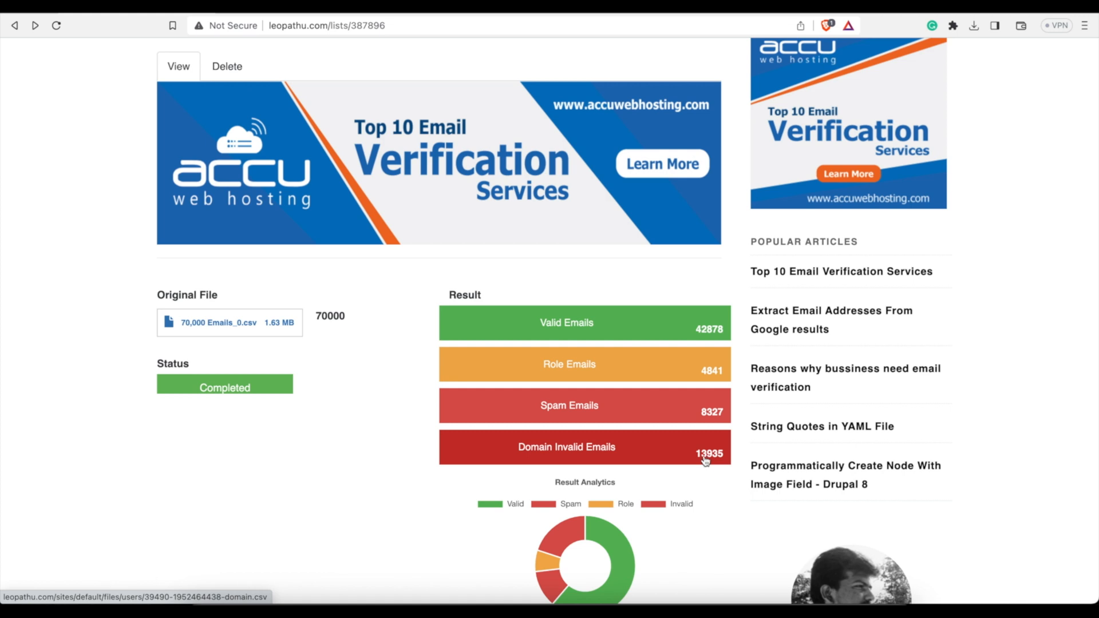
pyautogui.moveTo(607, 453)
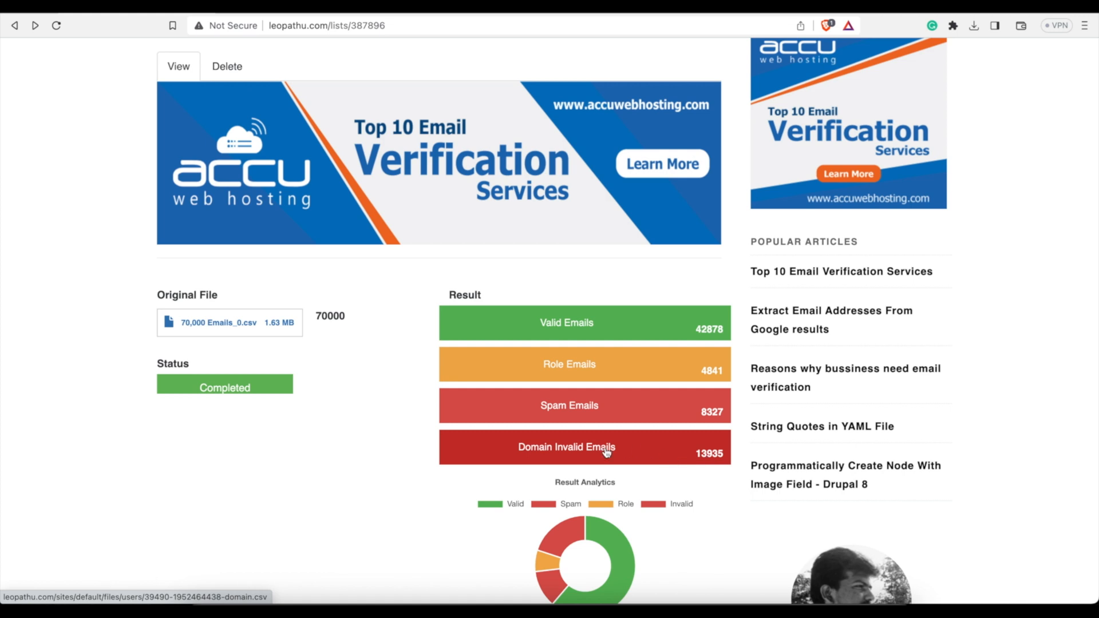
pyautogui.moveTo(403, 354)
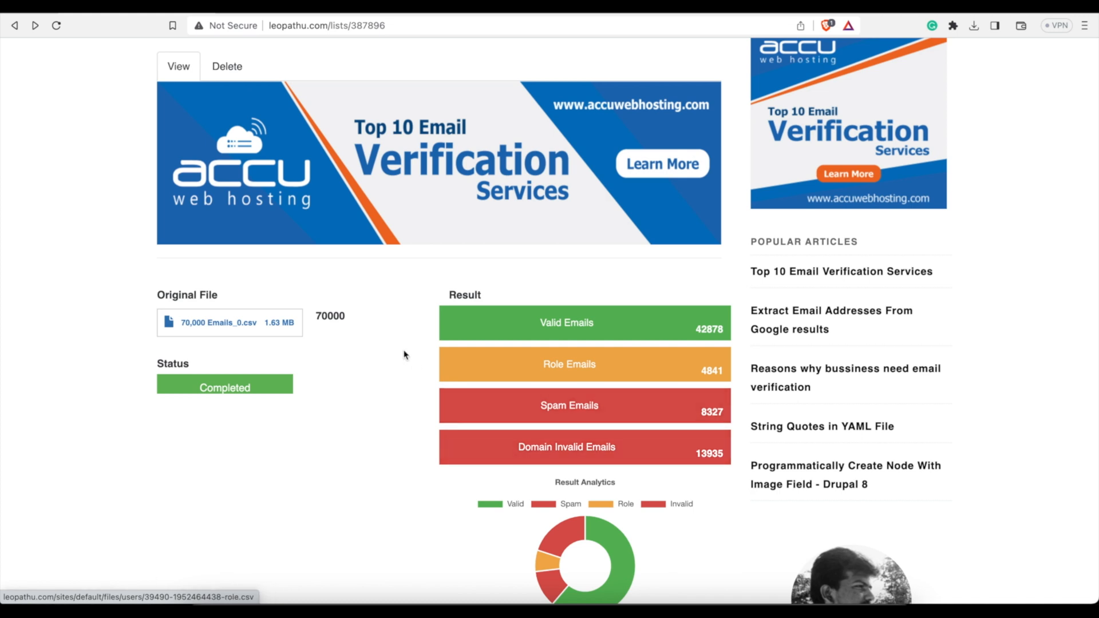
pyautogui.moveTo(403, 359)
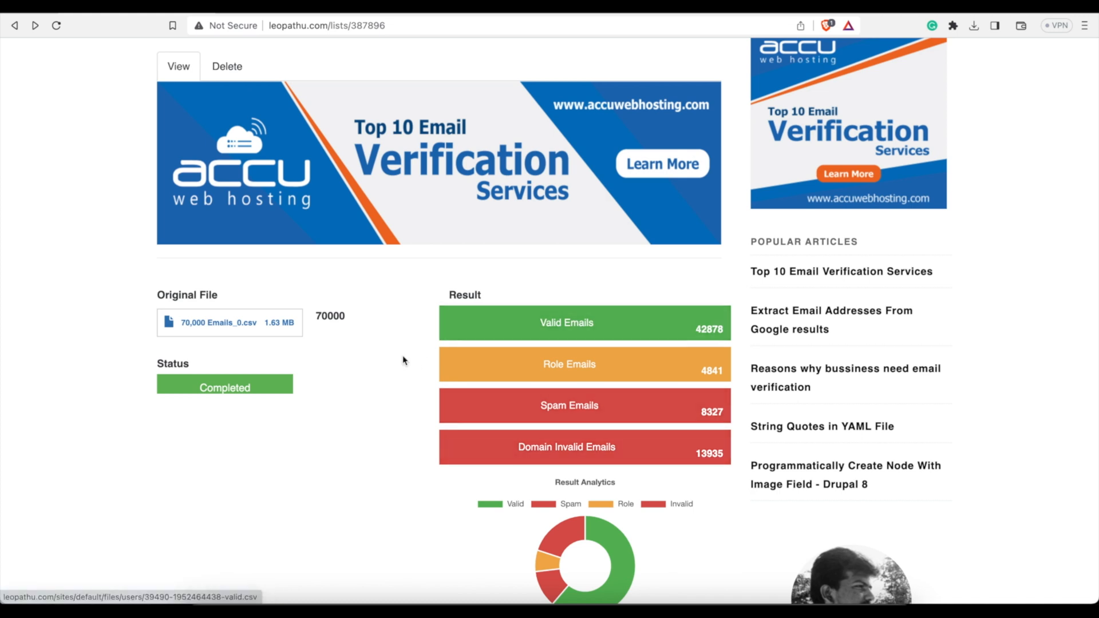
pyautogui.scroll(3)
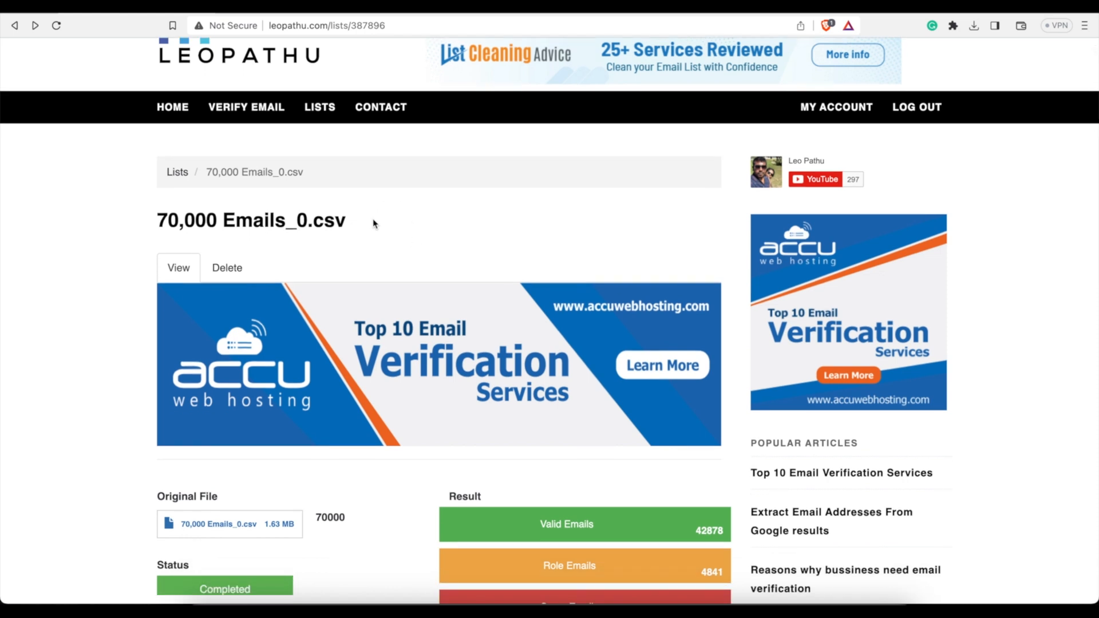
pyautogui.moveTo(286, 168)
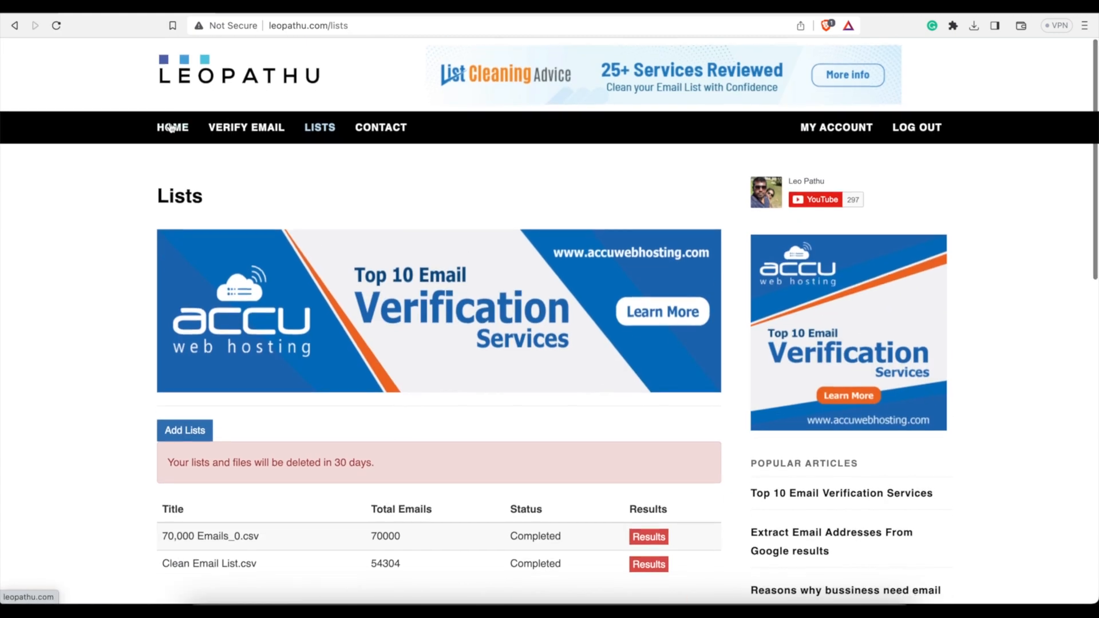
# Reach the Verify Email upload form and bring up the file picker on Bonus Email Lists
pyautogui.click(246, 127)
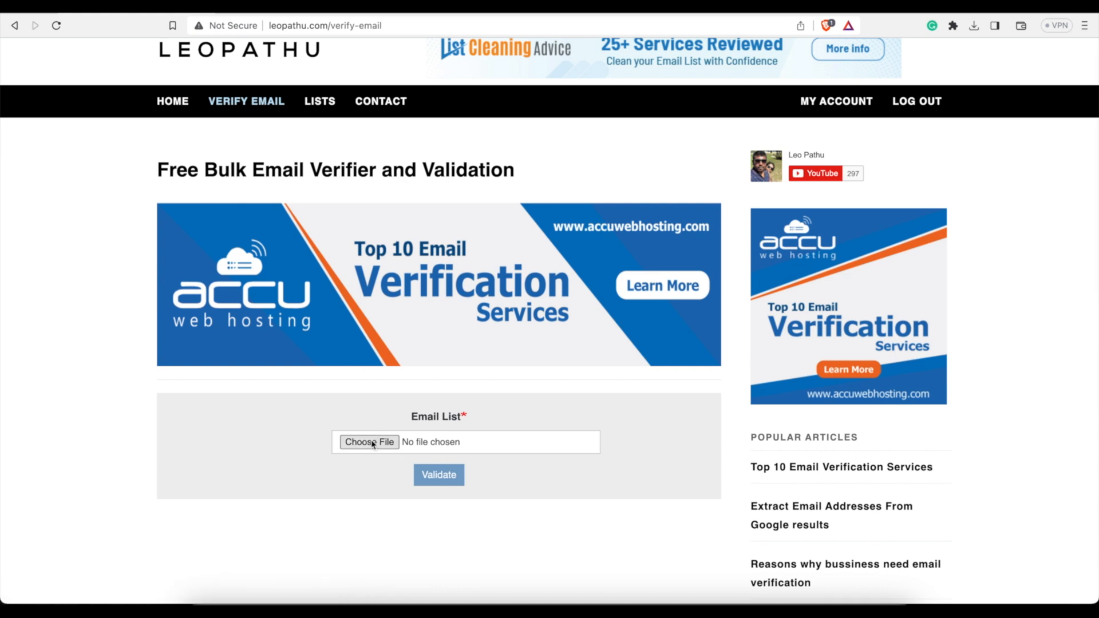
pyautogui.click(370, 442)
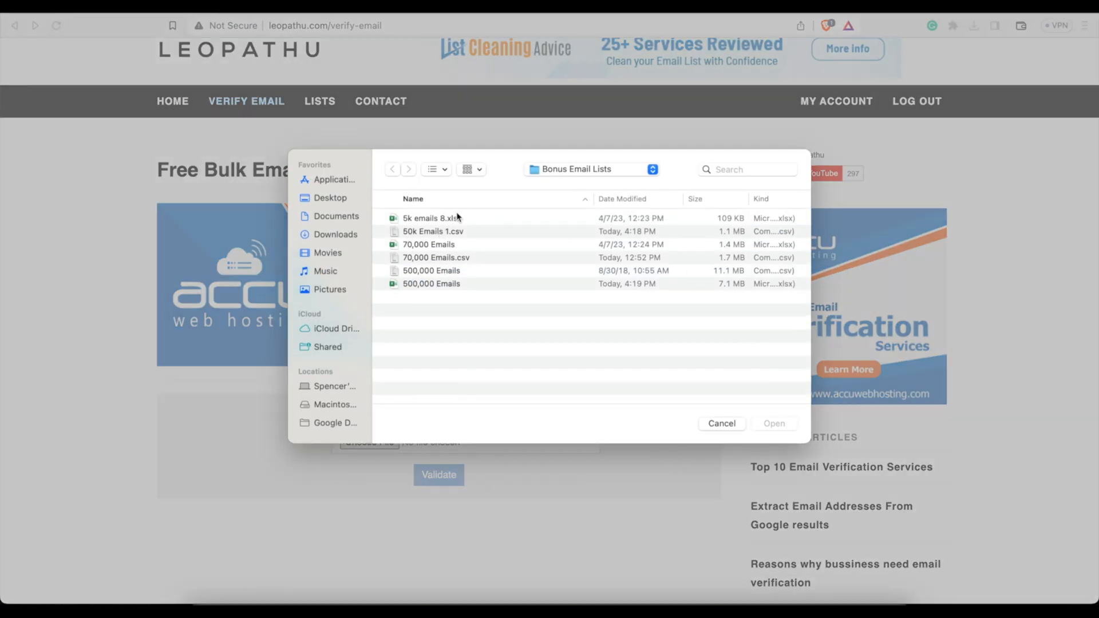
# Upload 50k Emails 1.csv and validate it so it is queued as Progressing
pyautogui.click(433, 232)
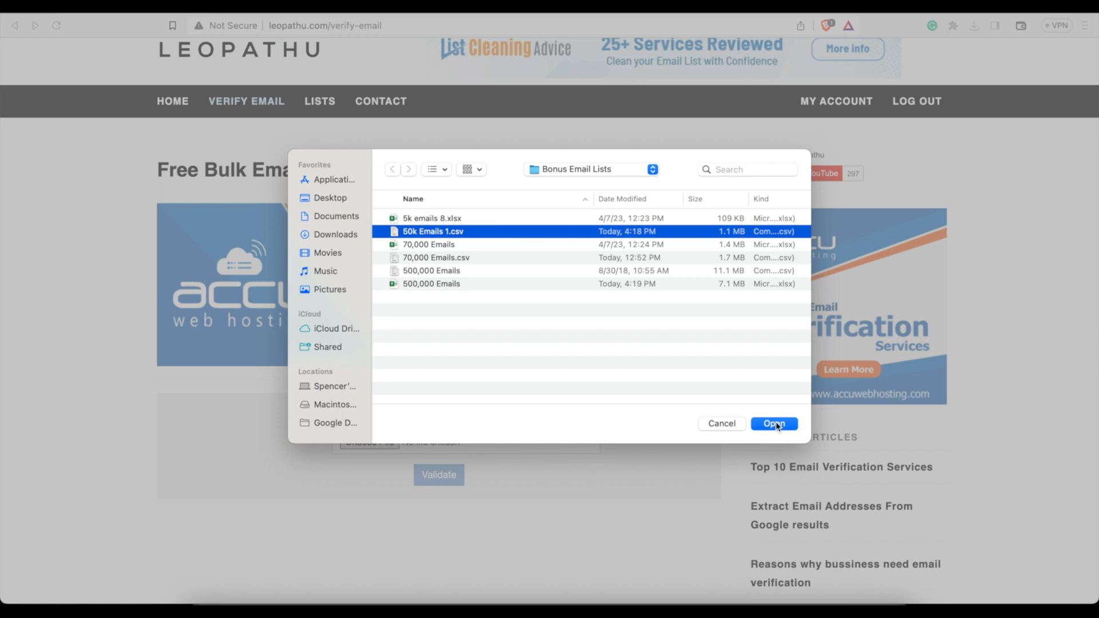
pyautogui.click(774, 423)
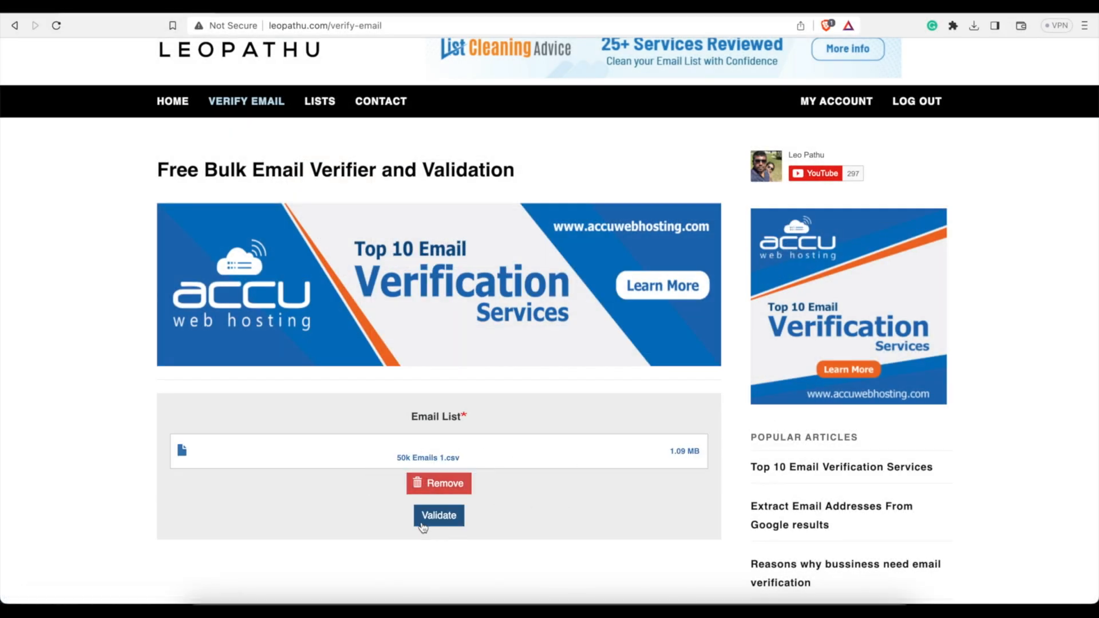
pyautogui.click(438, 515)
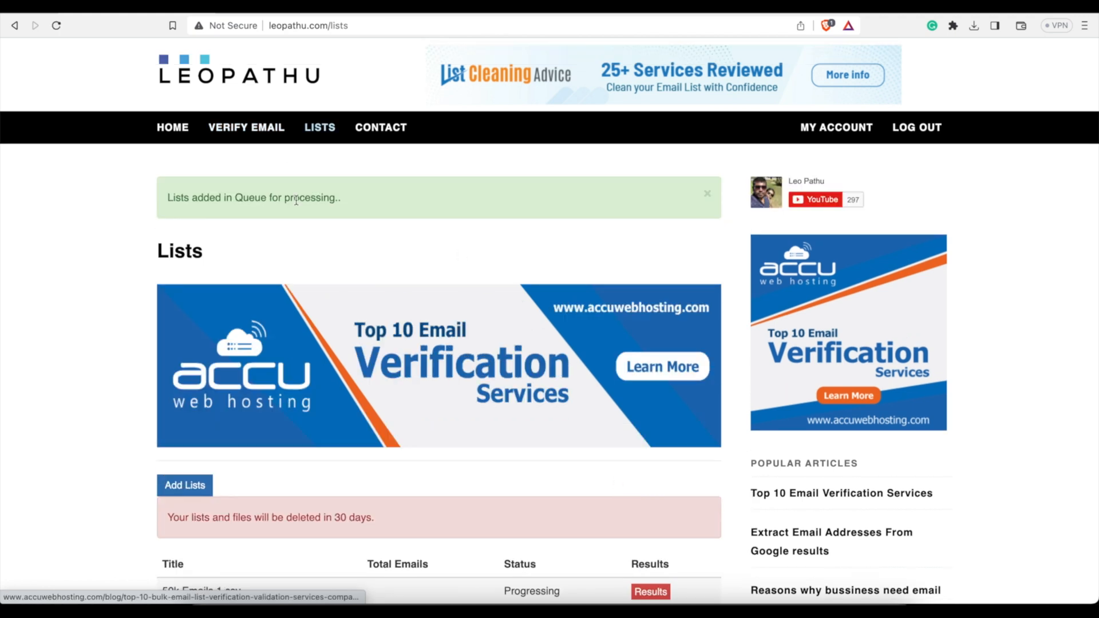
pyautogui.scroll(-3)
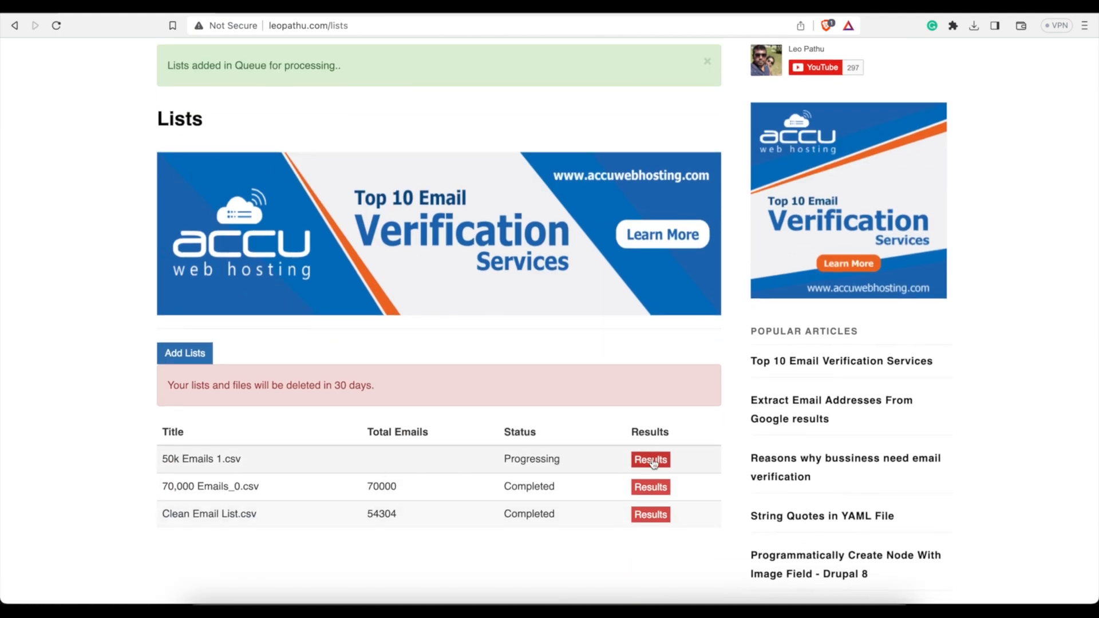
pyautogui.scroll(-3)
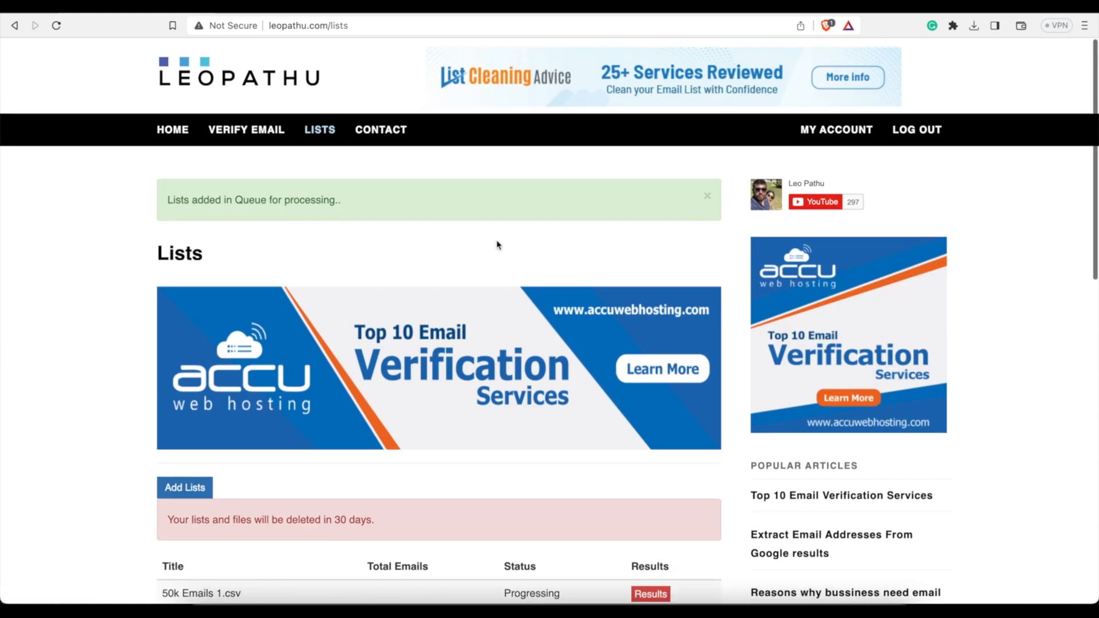
pyautogui.scroll(-3)
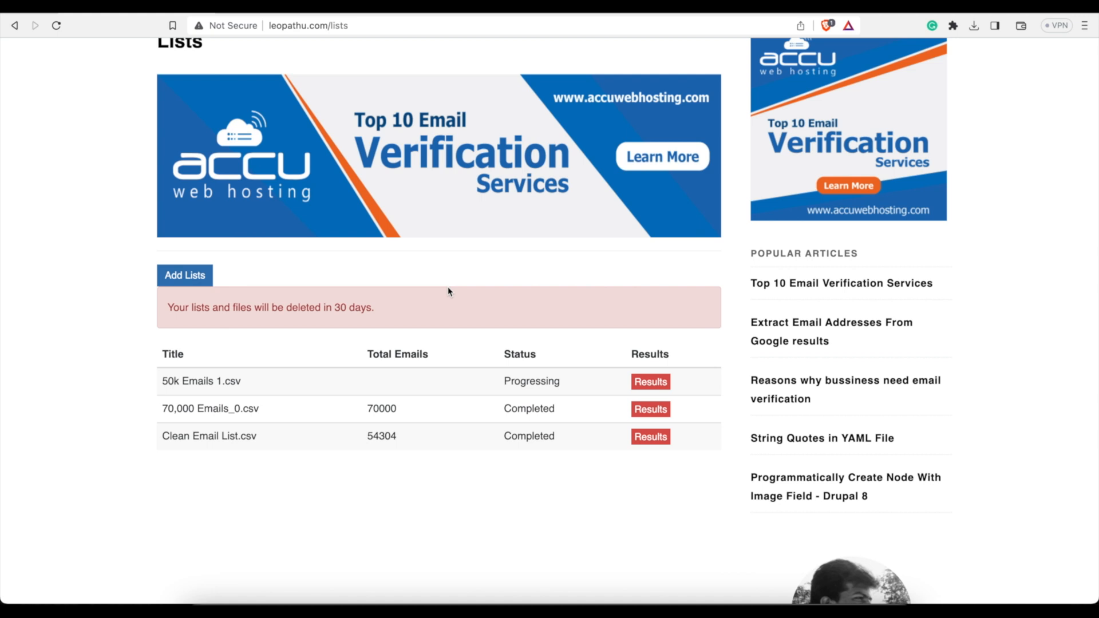
# View the 70,000 Emails_0.csv results showing completed status and 42,878 valid emails
pyautogui.click(650, 408)
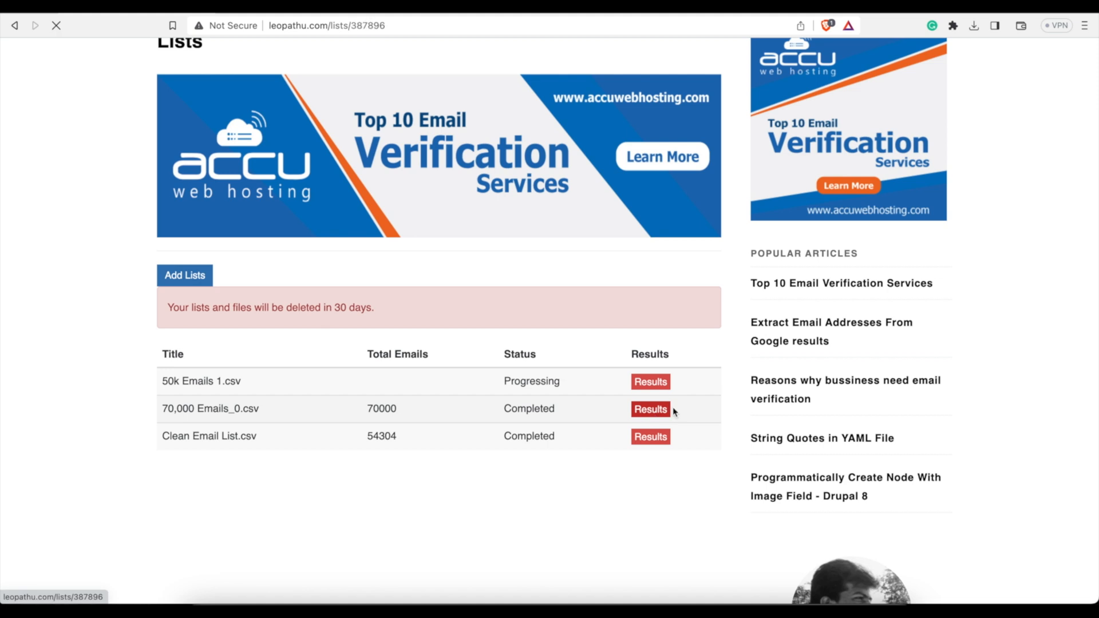
pyautogui.click(651, 408)
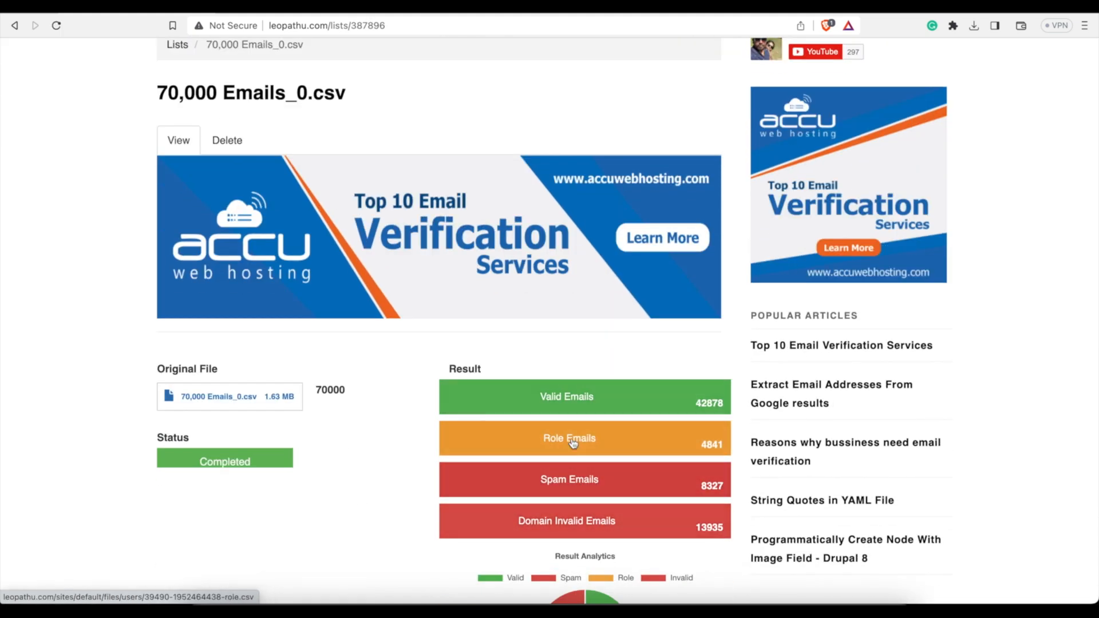
pyautogui.moveTo(655, 396)
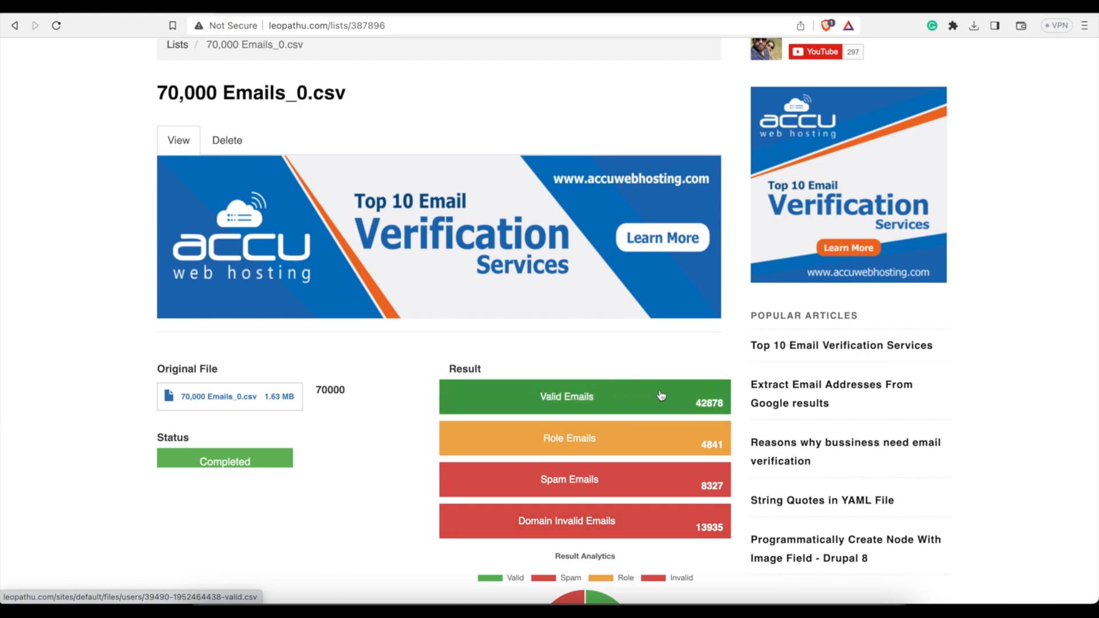
pyautogui.moveTo(934, 238)
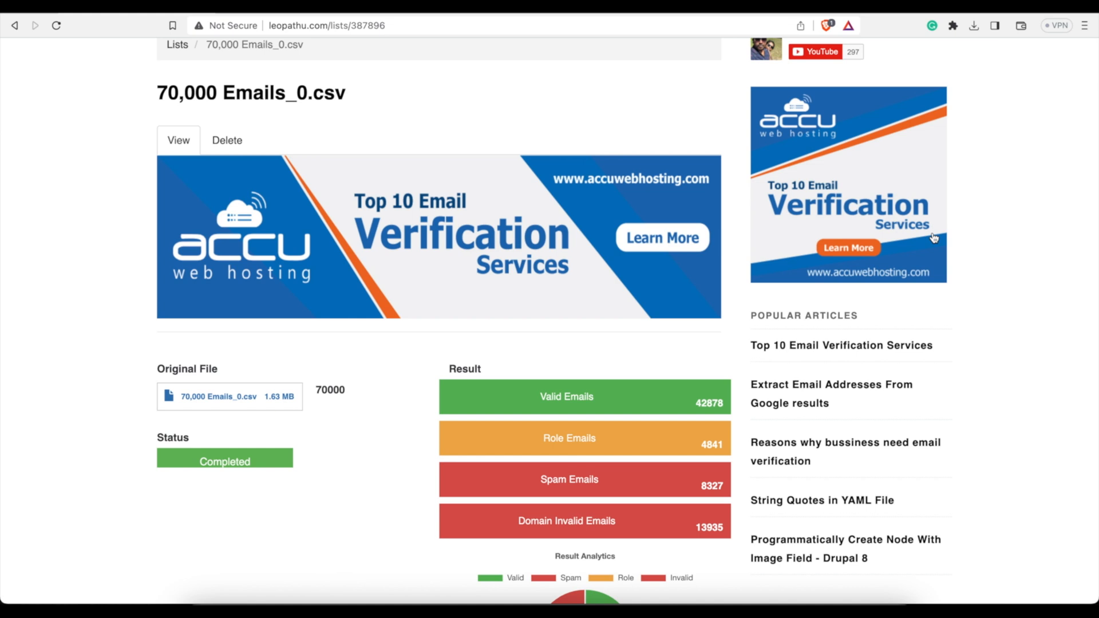
pyautogui.moveTo(871, 53)
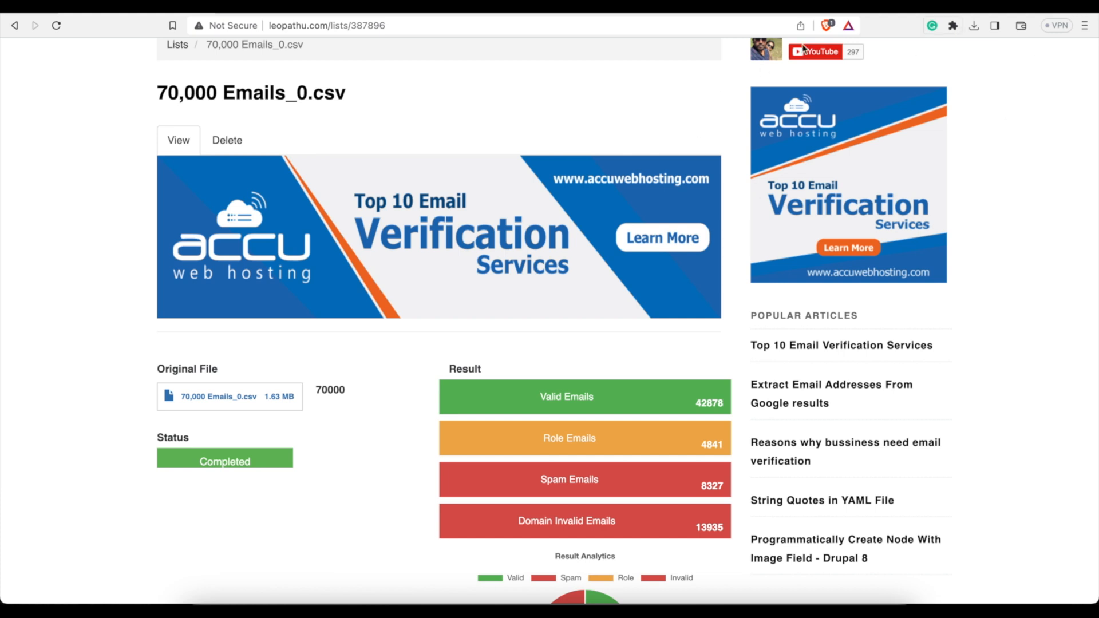
pyautogui.moveTo(1036, 114)
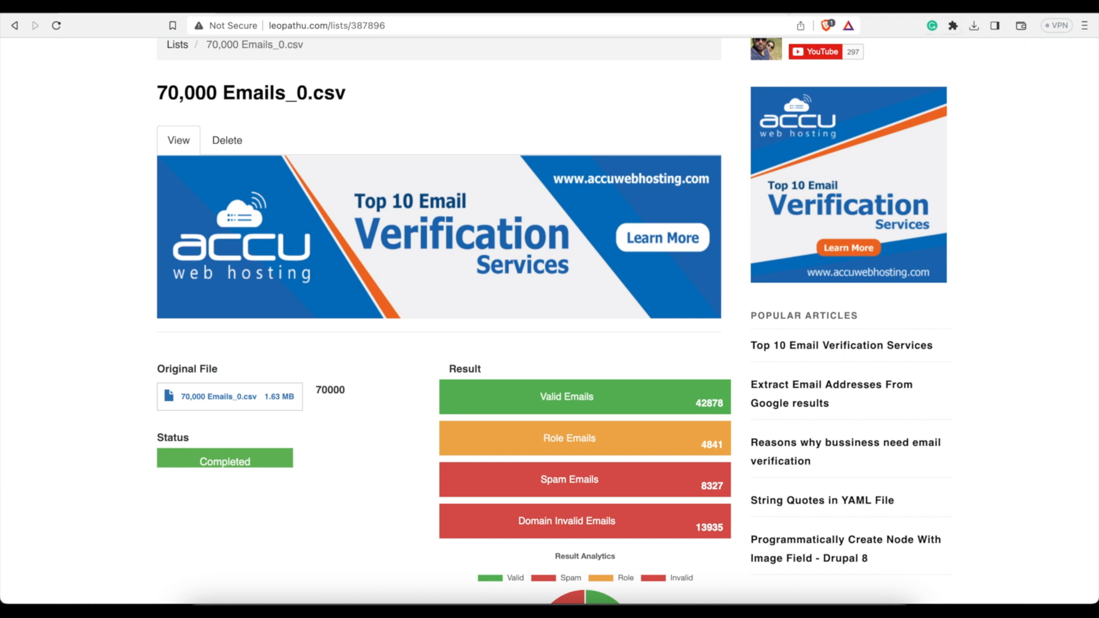
pyautogui.moveTo(509, 127)
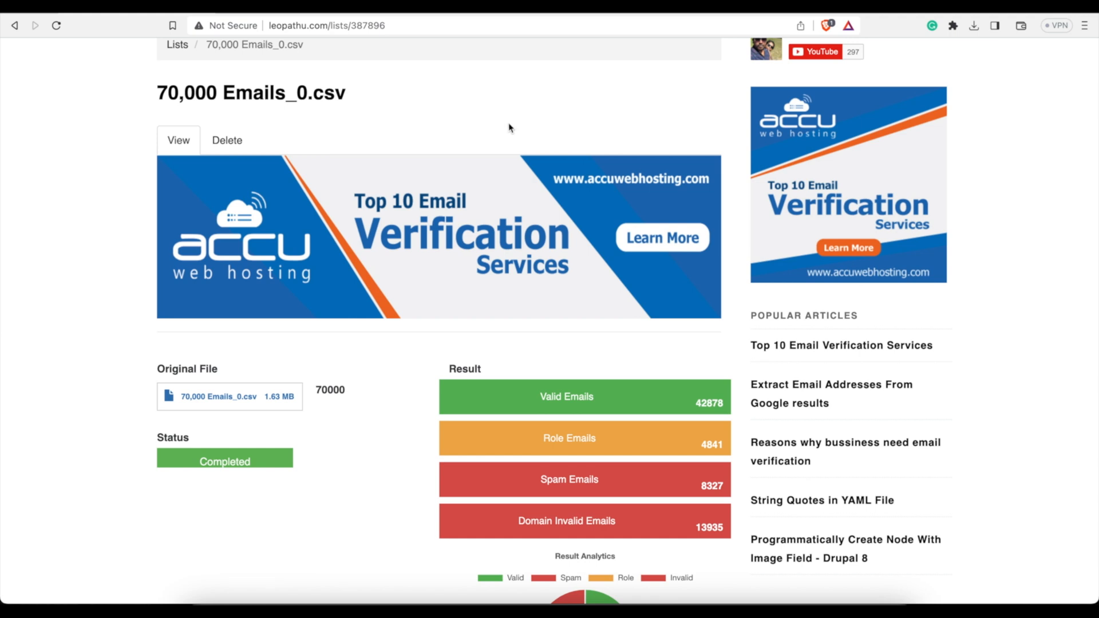
pyautogui.scroll(3)
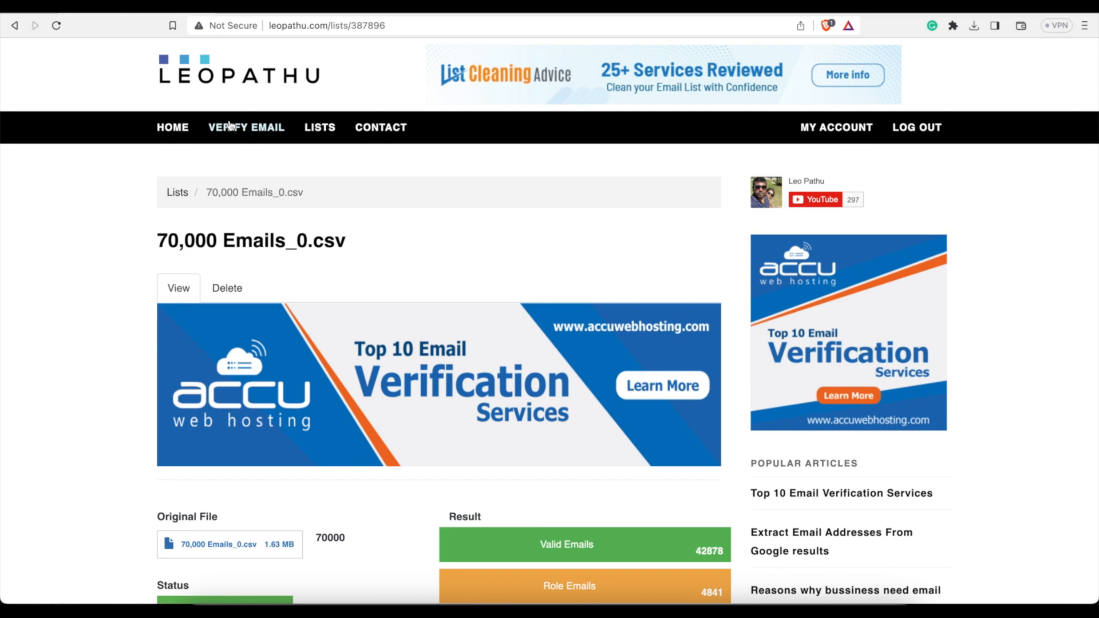
# Return to the Verify Email page, which notes one list is still progressing
pyautogui.click(246, 127)
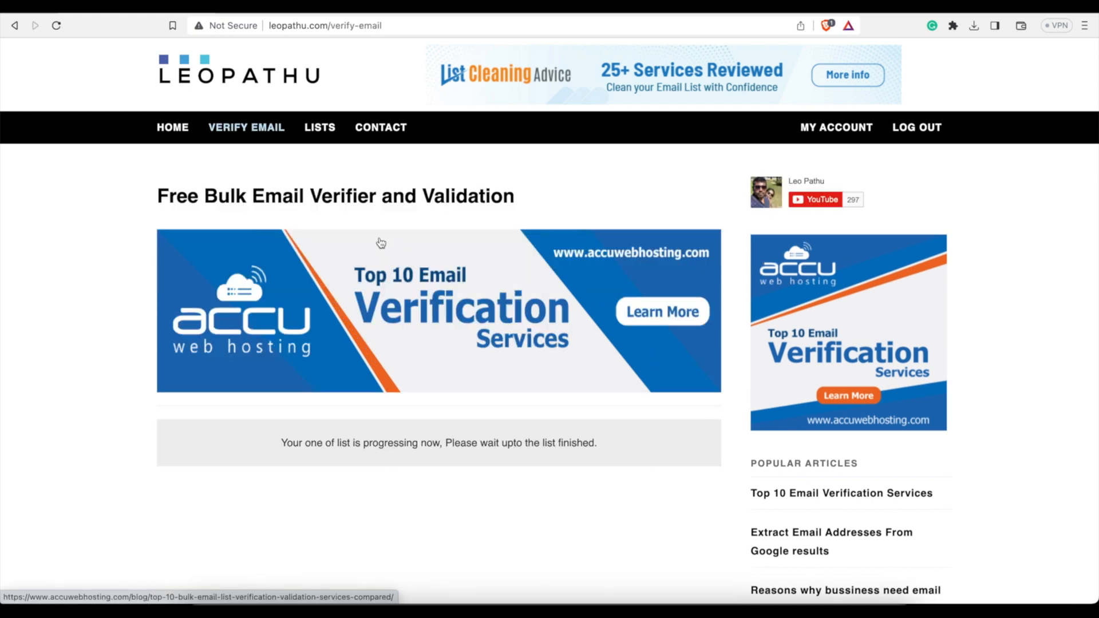
pyautogui.moveTo(295, 41)
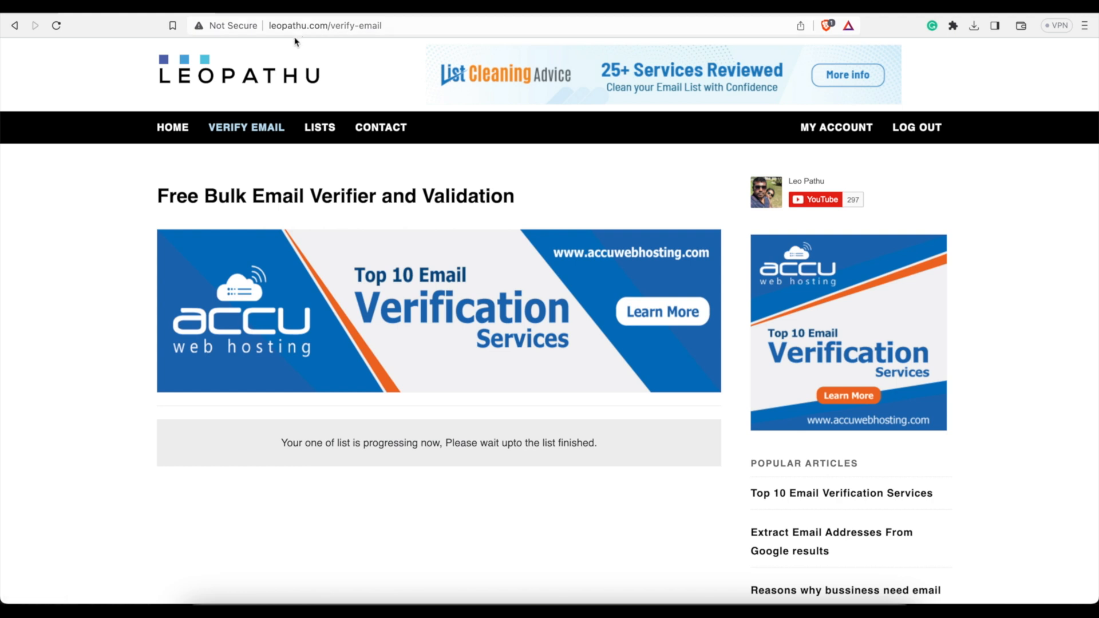
pyautogui.moveTo(476, 195)
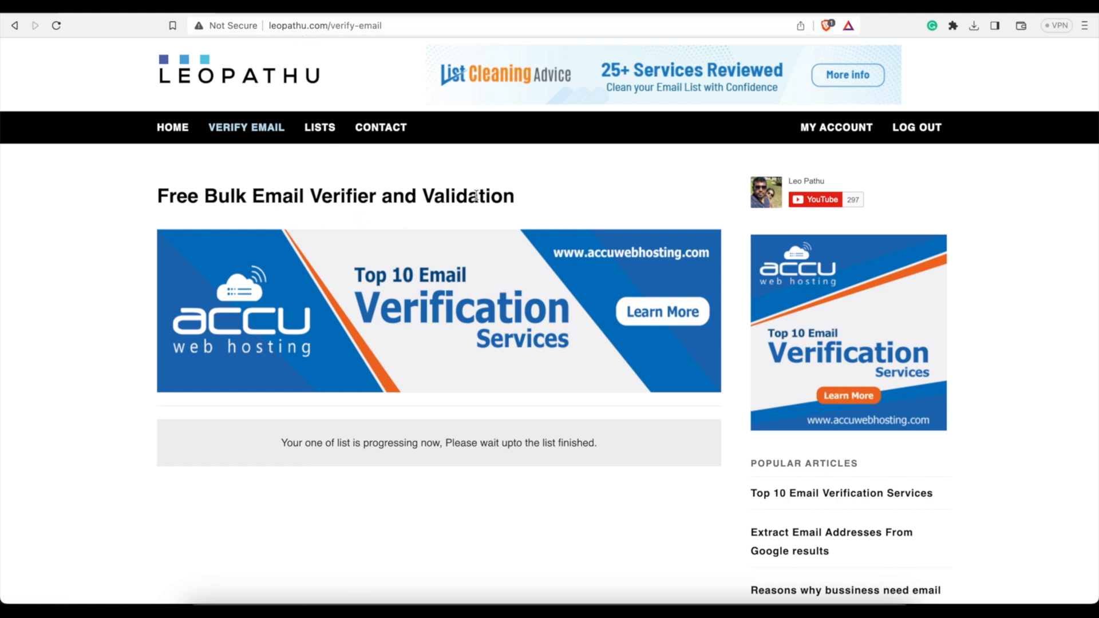
pyautogui.moveTo(521, 213)
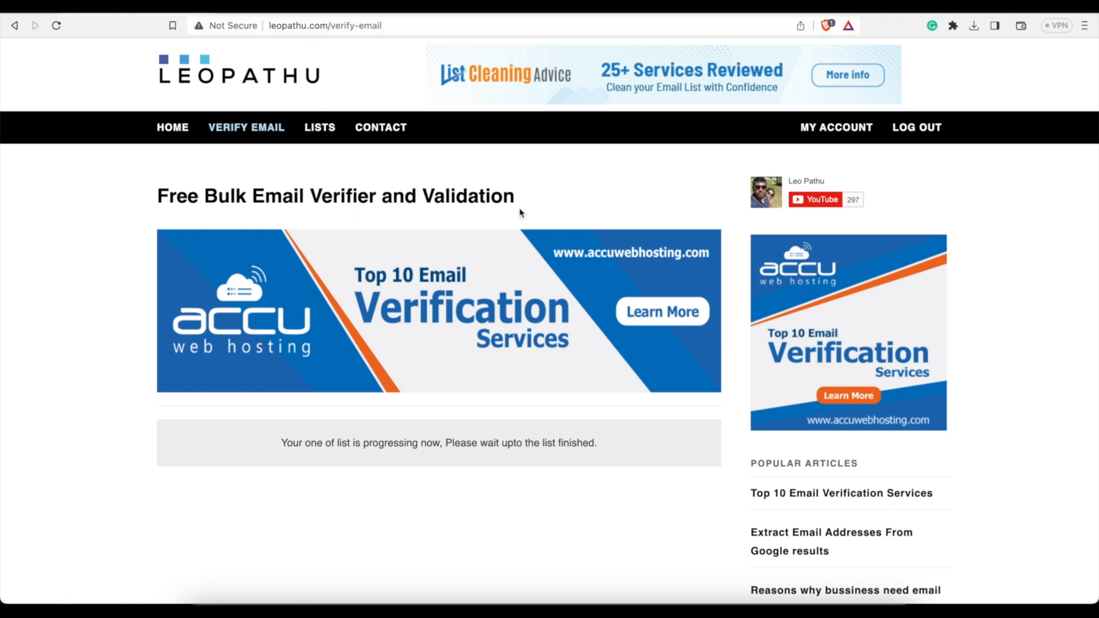